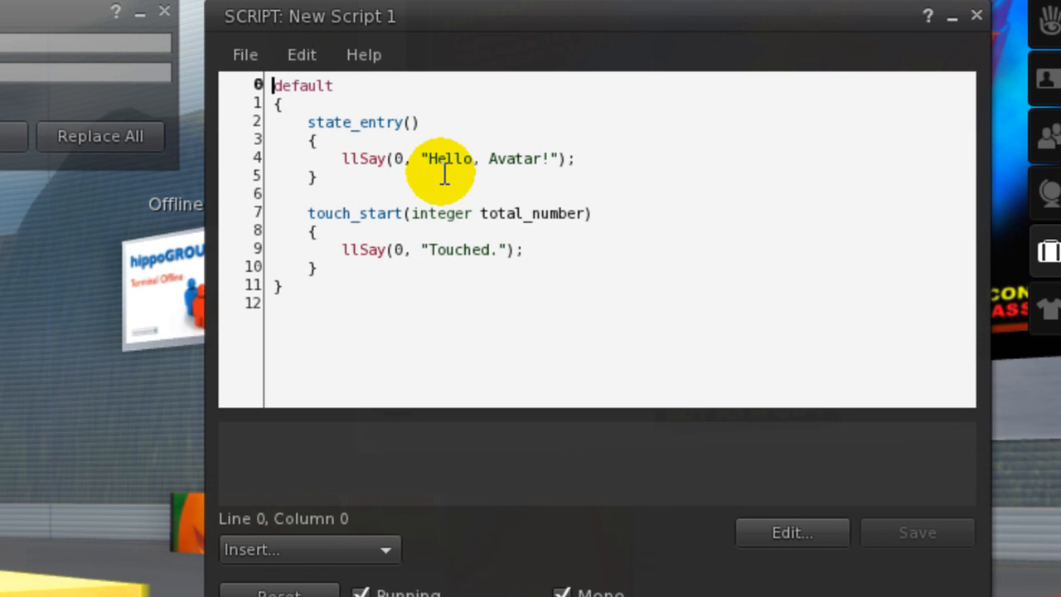
pyautogui.moveTo(445, 191)
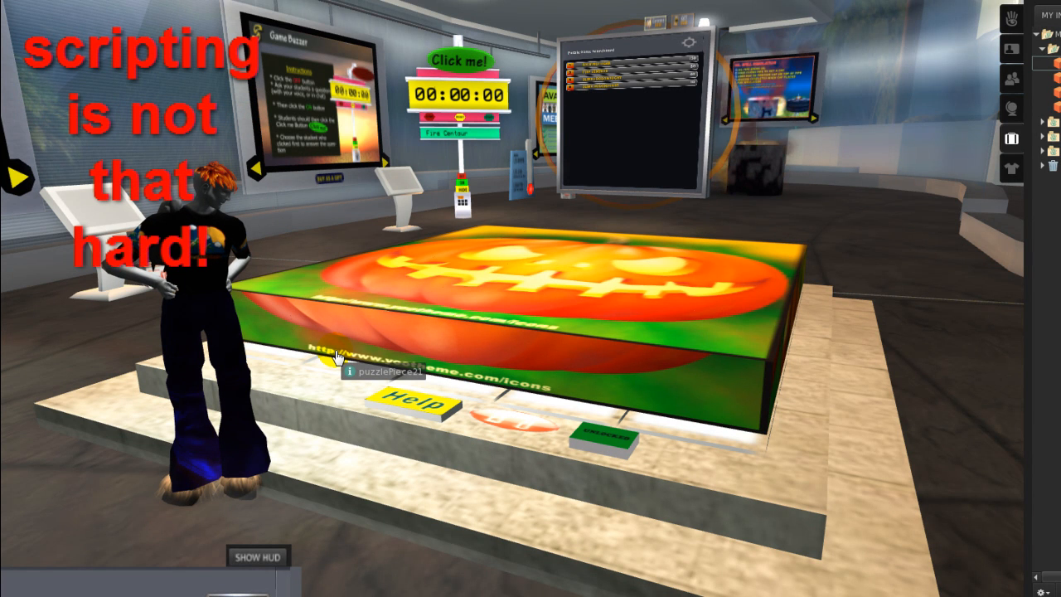
# Step: Add a New Script to the cube through Build mode's Content tab so it says 'Hello, Avatar!'
pyautogui.rightClick(339, 352)
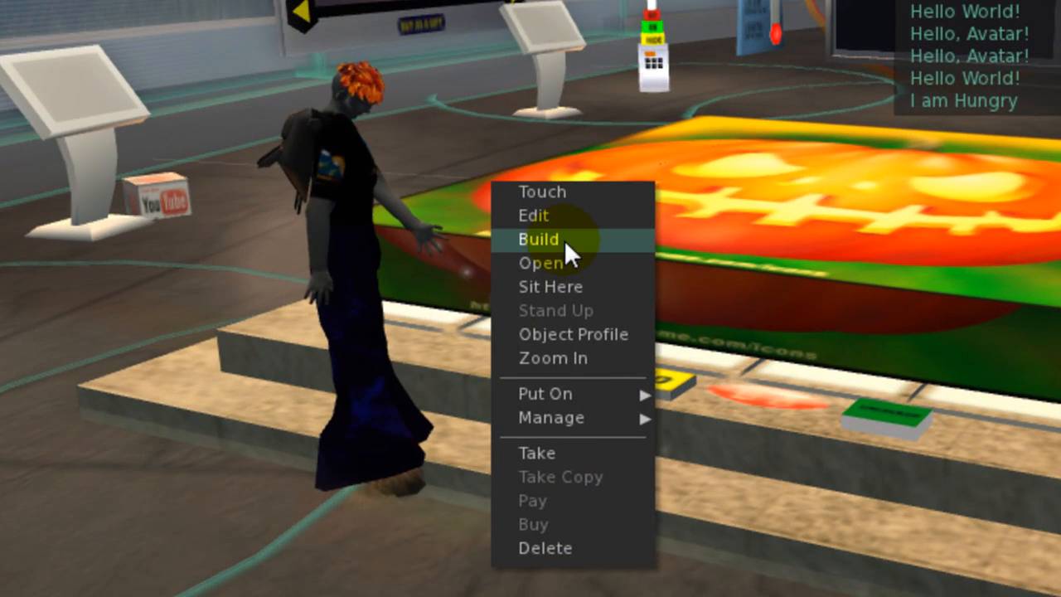
pyautogui.click(537, 240)
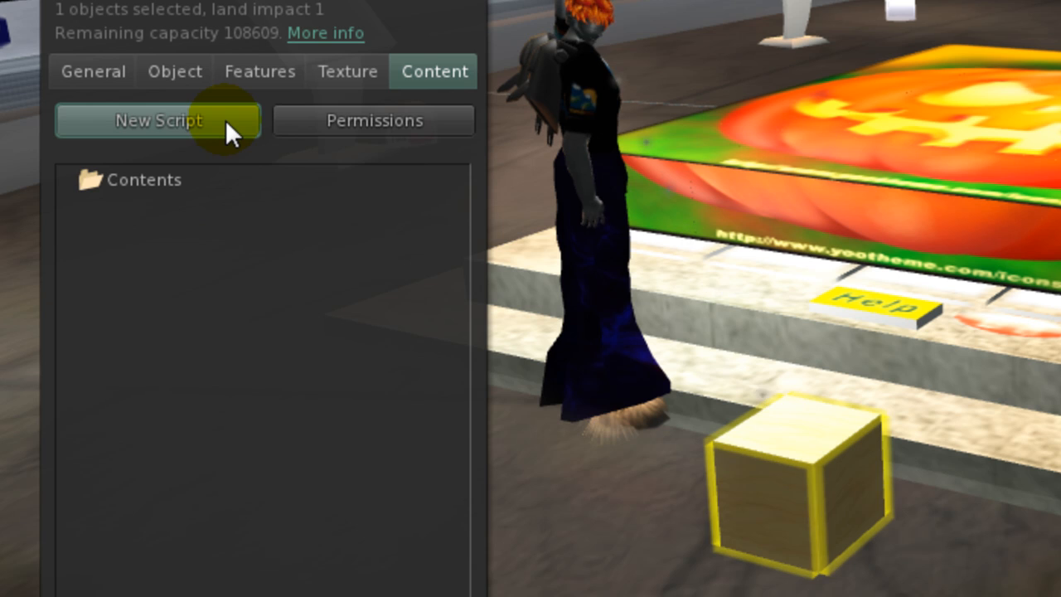
pyautogui.click(157, 121)
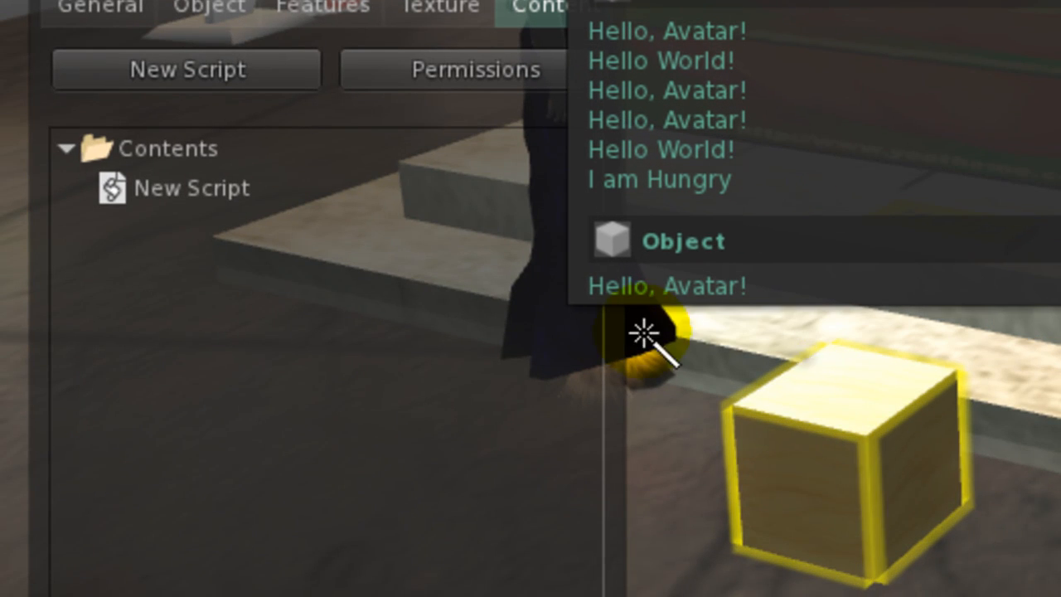
pyautogui.moveTo(365, 323)
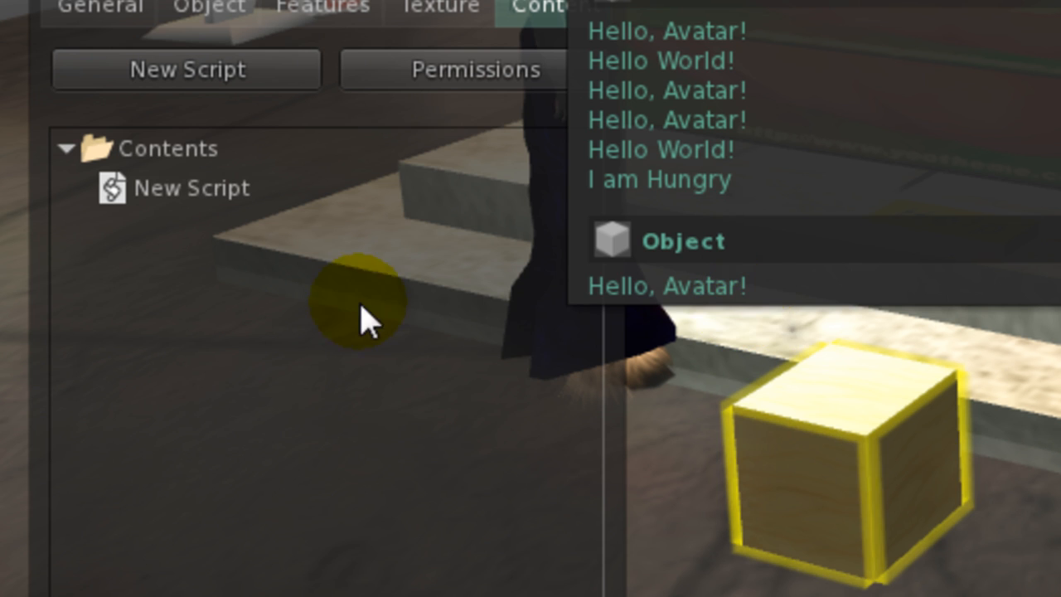
pyautogui.click(191, 189)
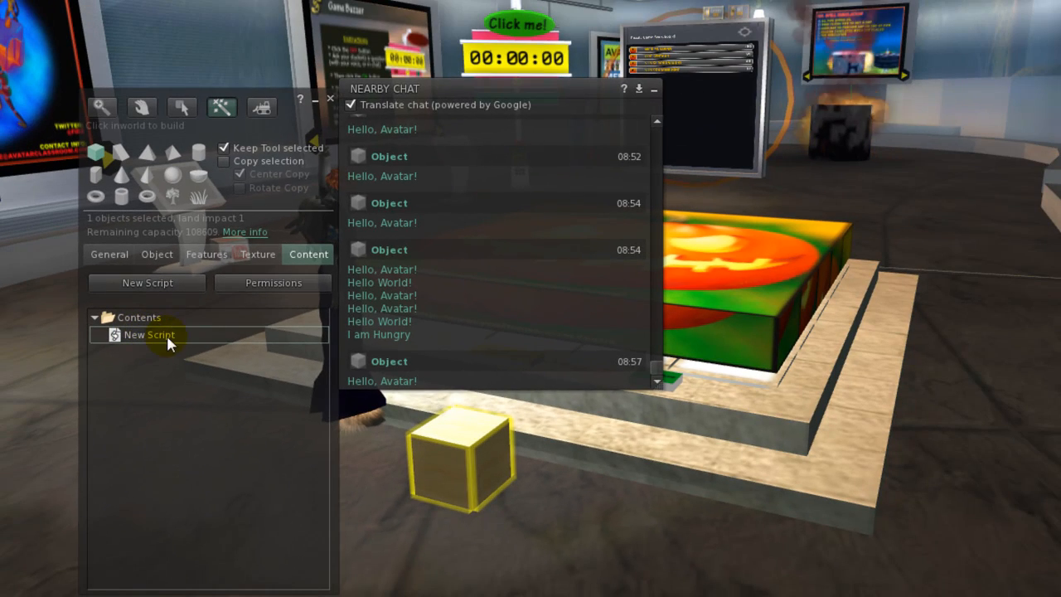
# Step: Open New Script and add llSay(0,"I am hungry!"); below the greeting line
pyautogui.doubleClick(149, 334)
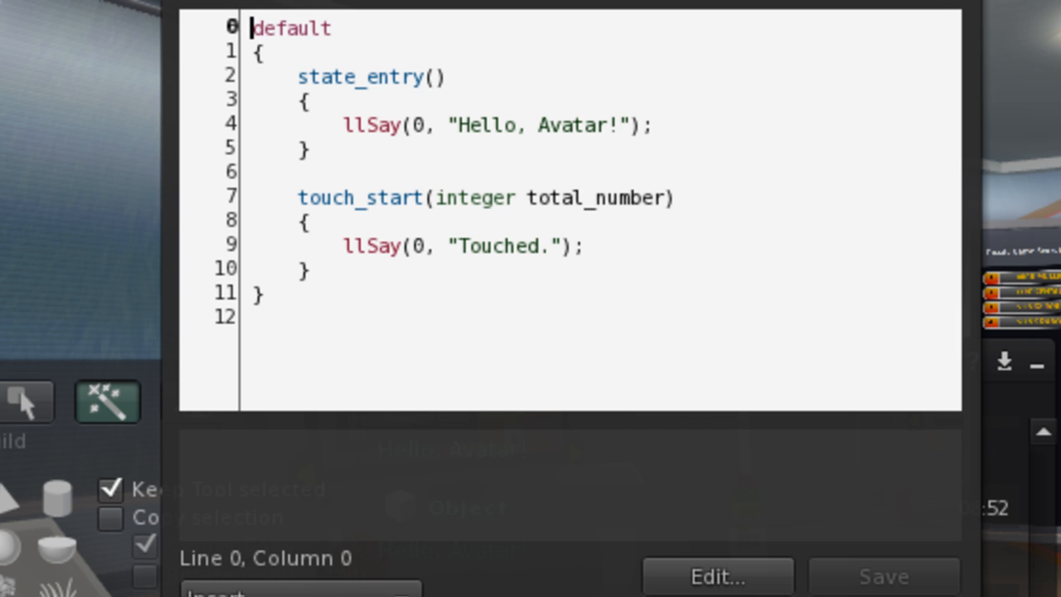
pyautogui.doubleClick(370, 125)
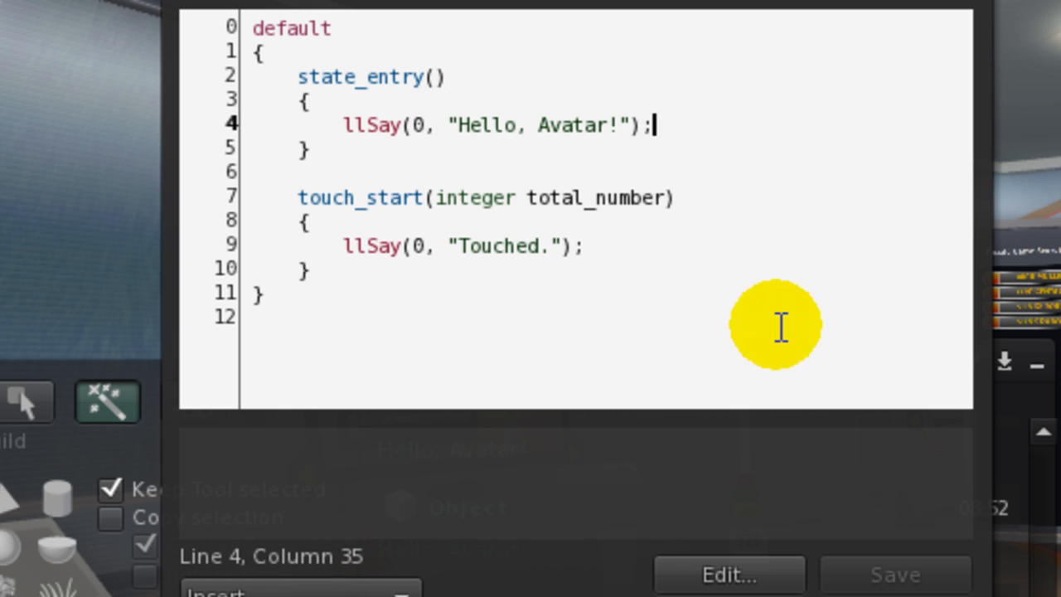
pyautogui.moveTo(713, 124)
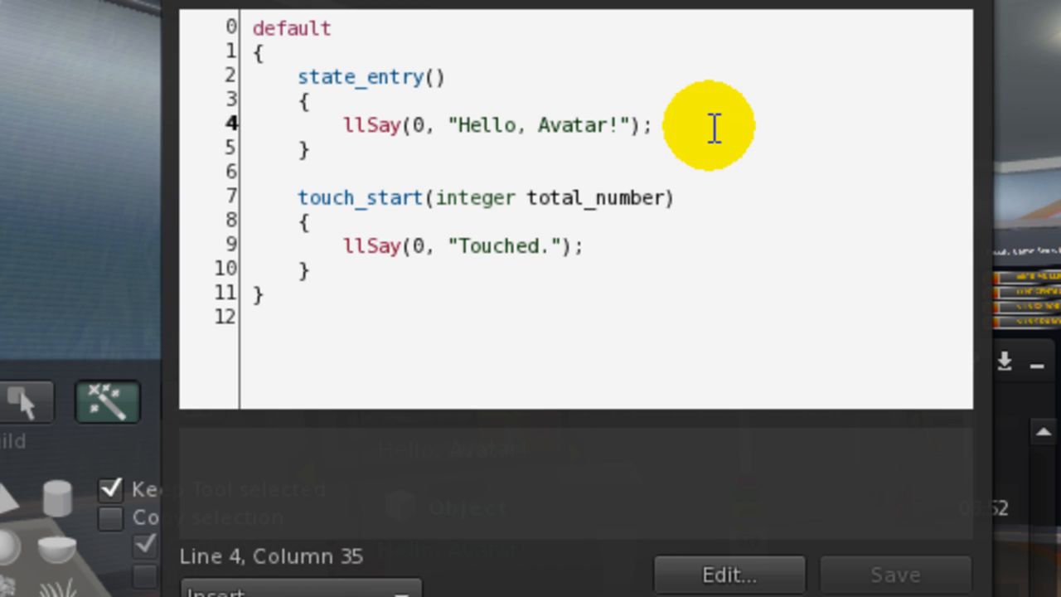
pyautogui.moveTo(680, 122)
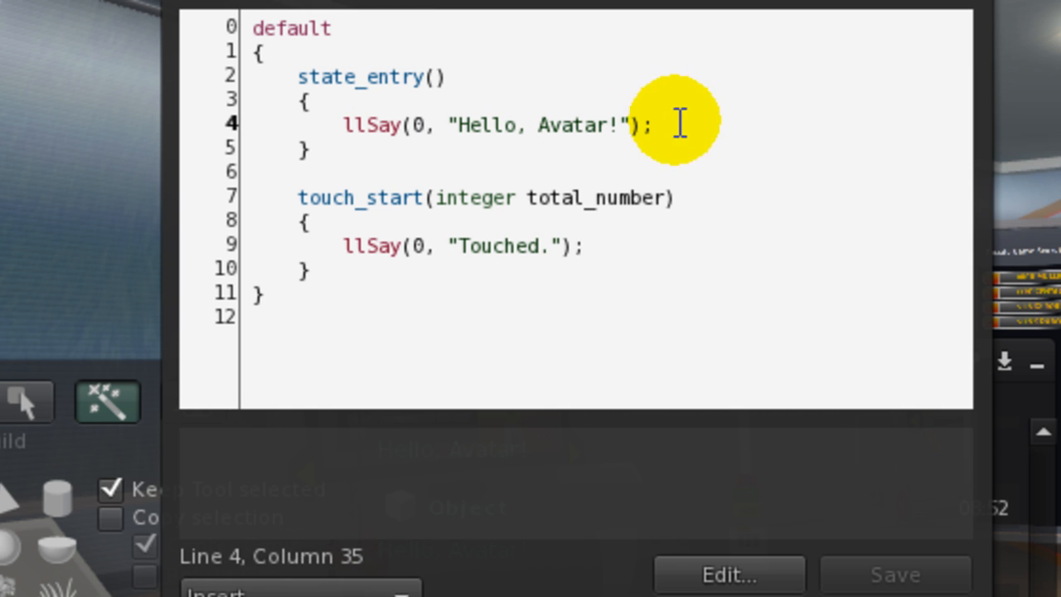
pyautogui.moveTo(677, 132)
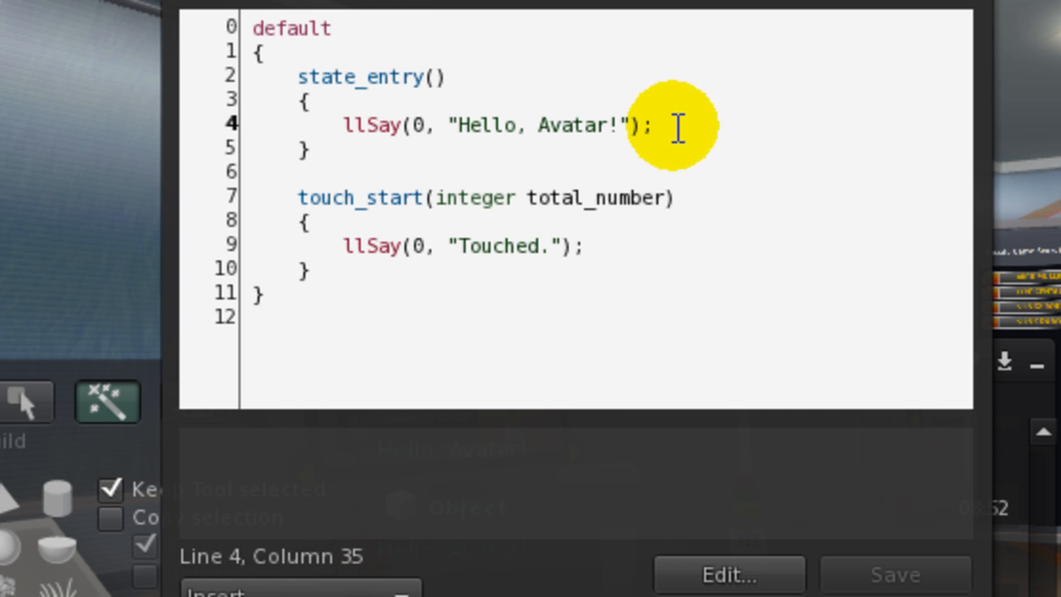
pyautogui.press('Return')
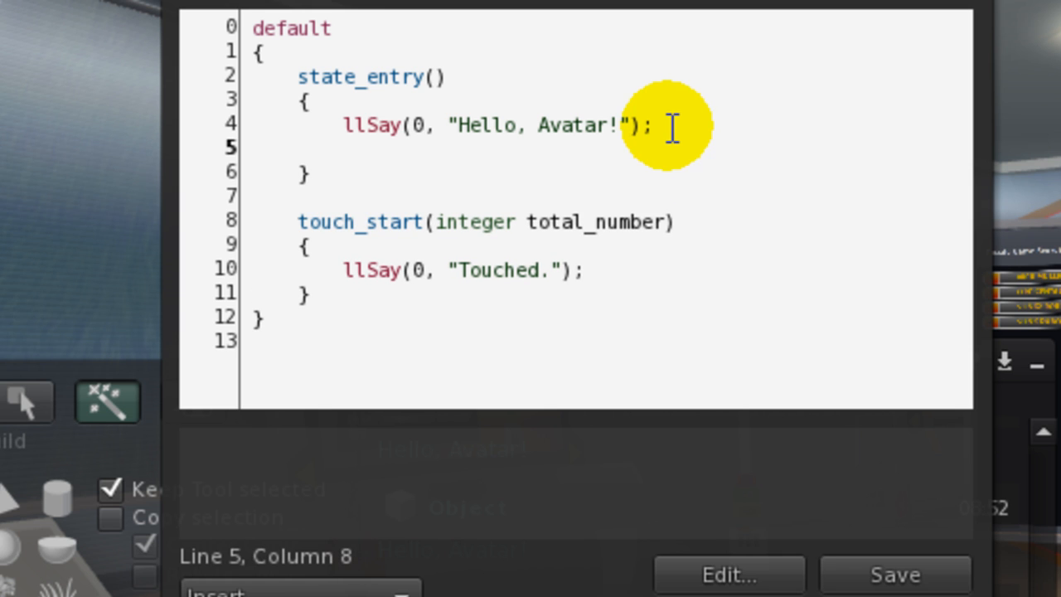
pyautogui.write('llSay(0,')
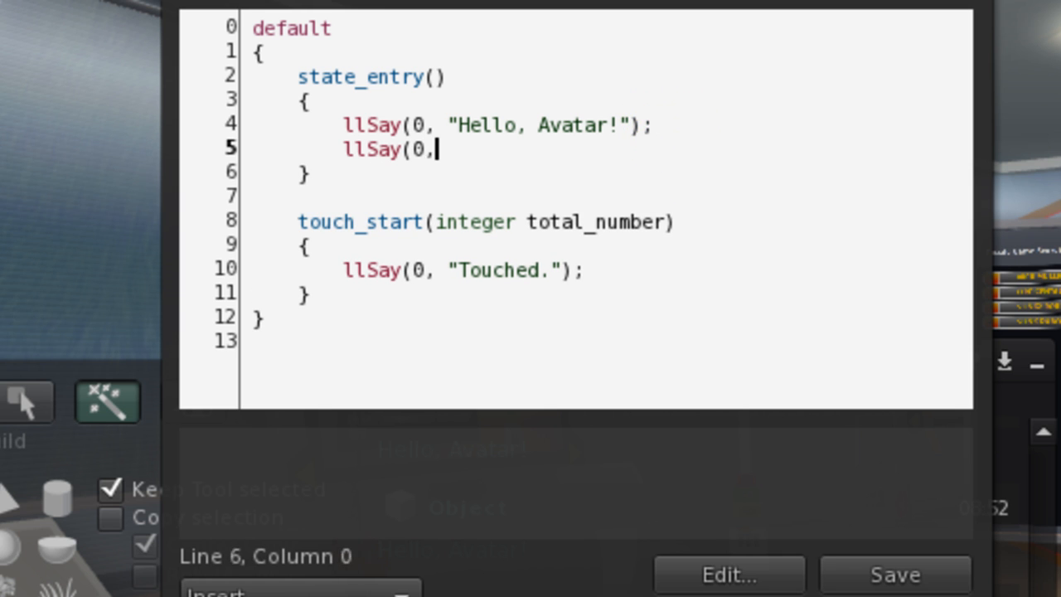
pyautogui.write('"I am g')
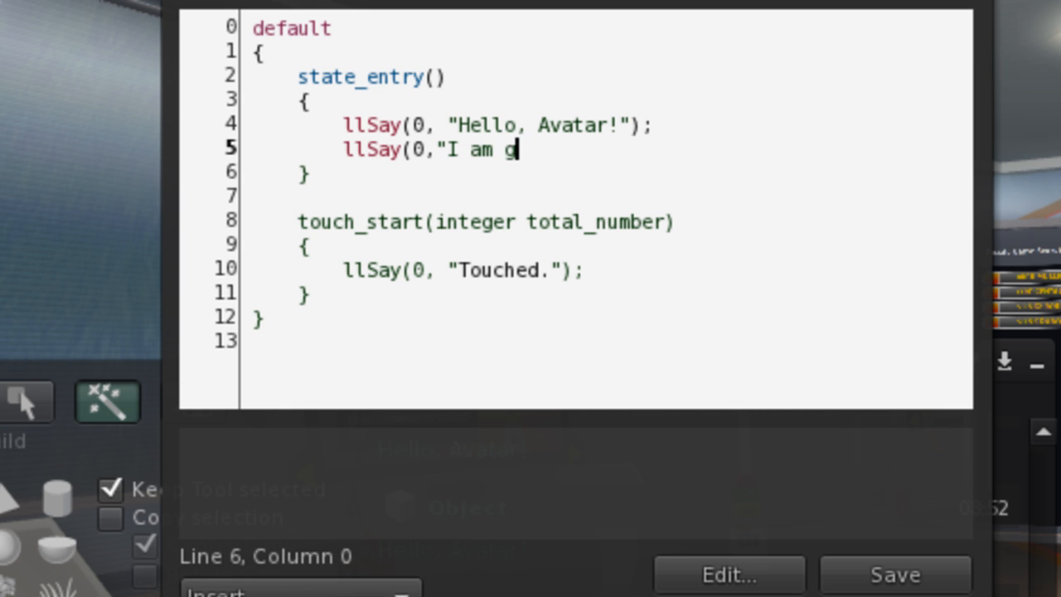
pyautogui.write('ungry')
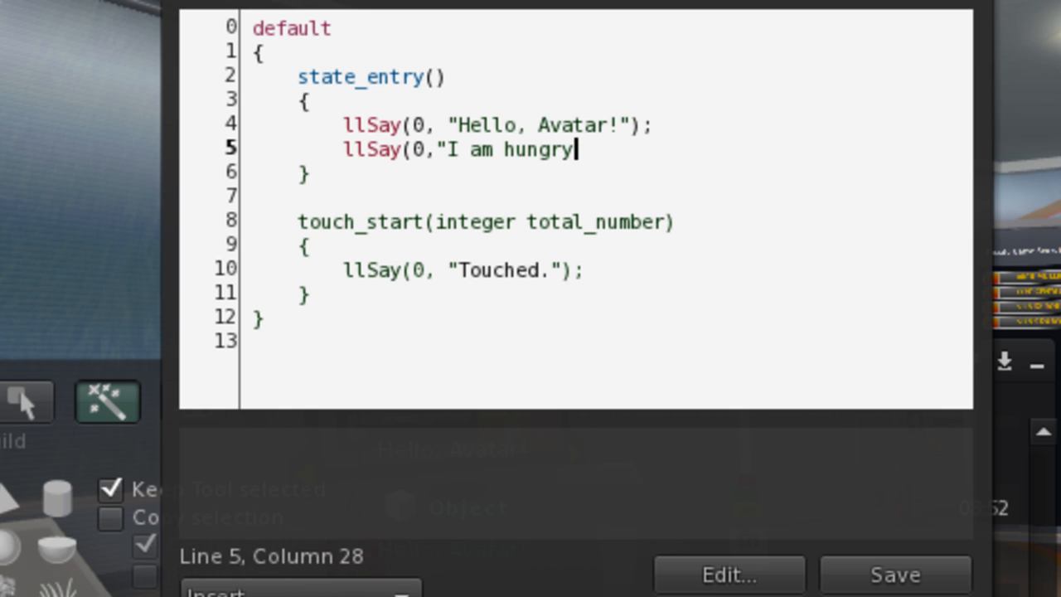
pyautogui.write('!')
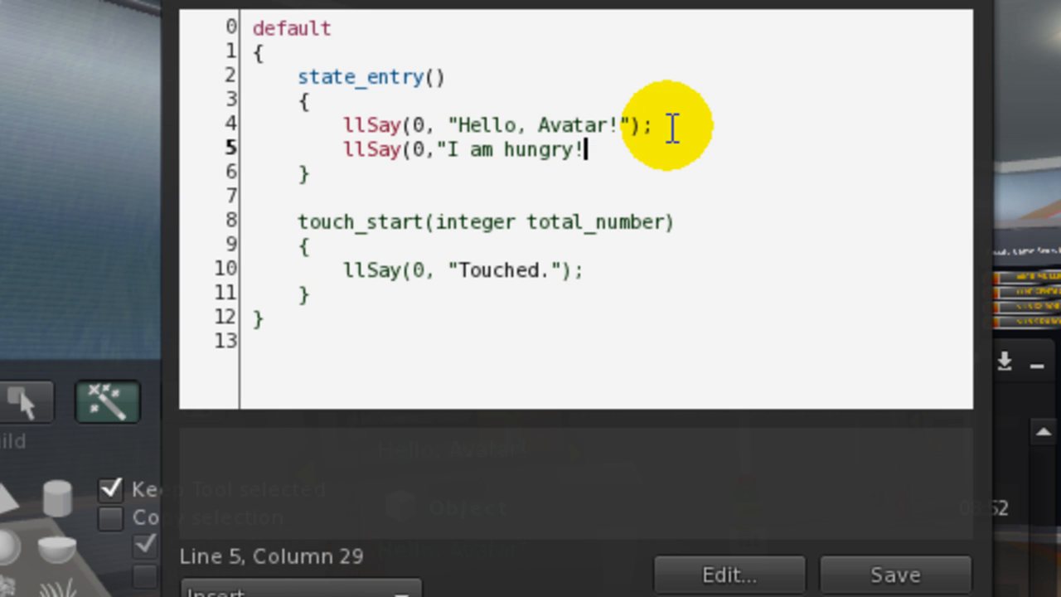
pyautogui.write('");')
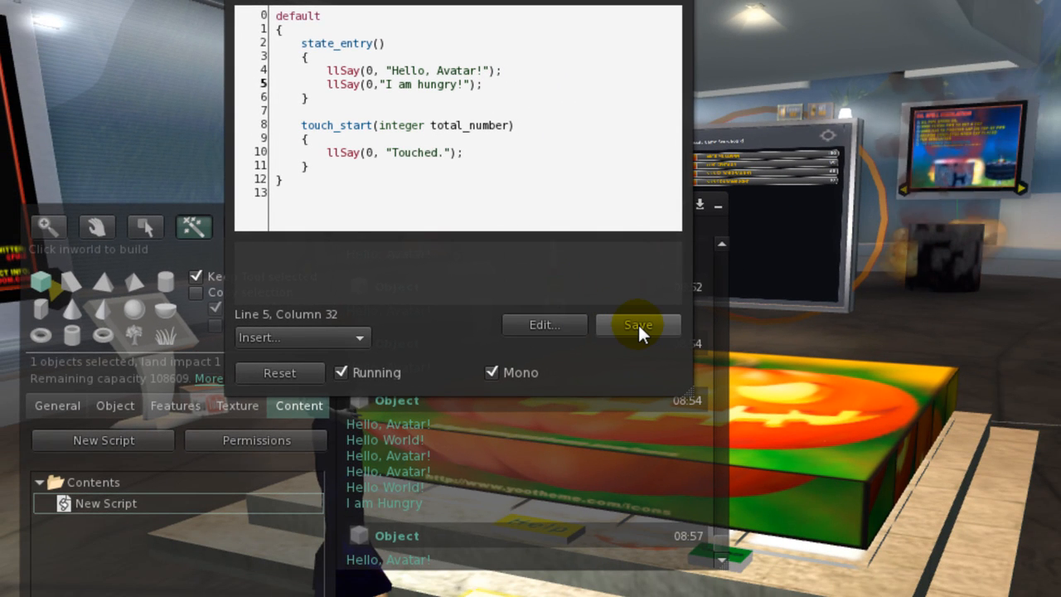
# Step: Save the script so chat shows 'I am hungry!', then reopen the script
pyautogui.click(637, 324)
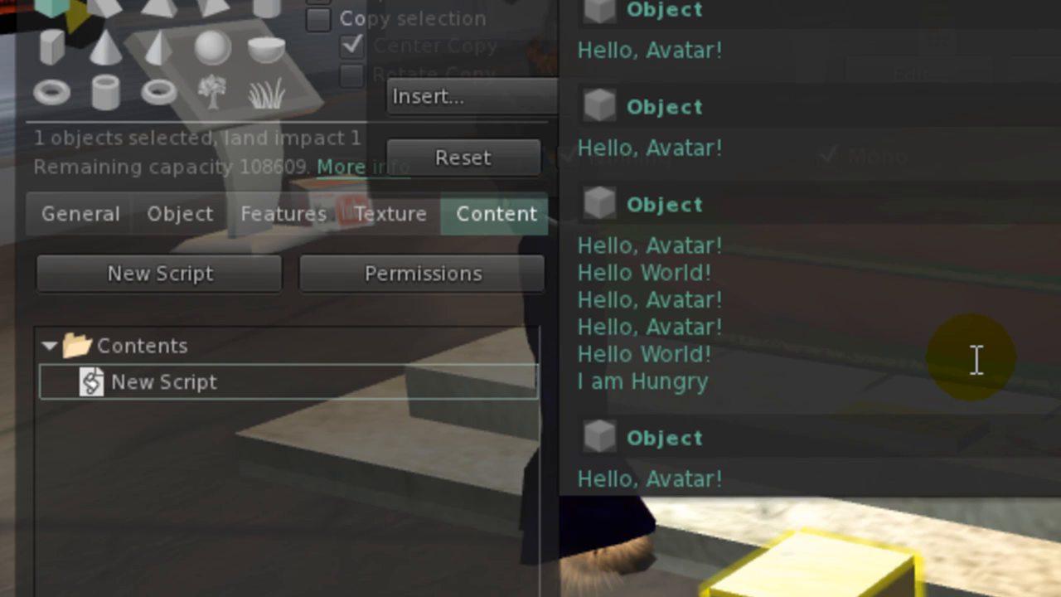
pyautogui.moveTo(957, 344)
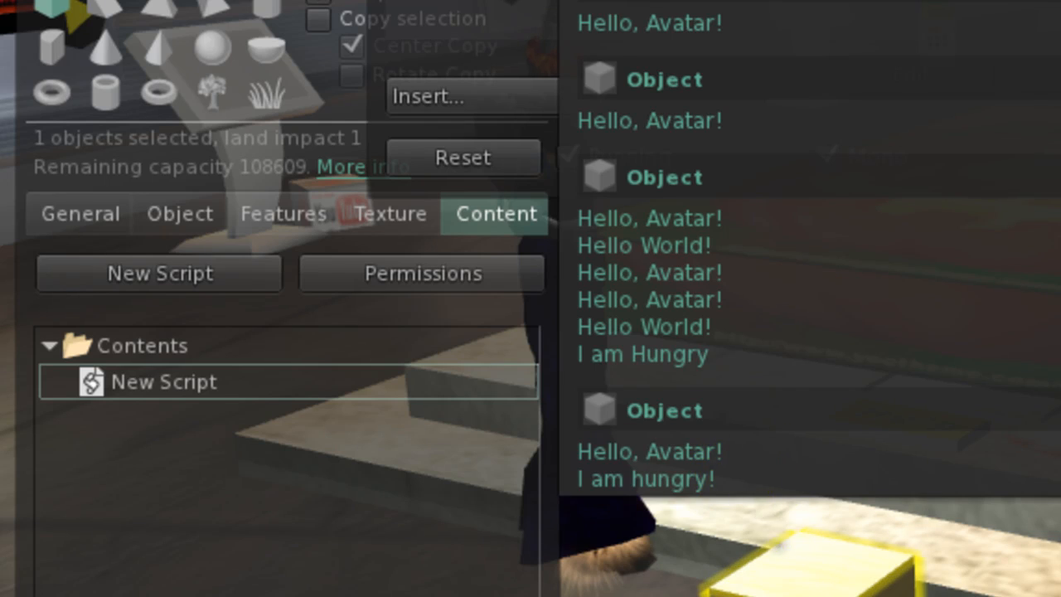
pyautogui.doubleClick(163, 381)
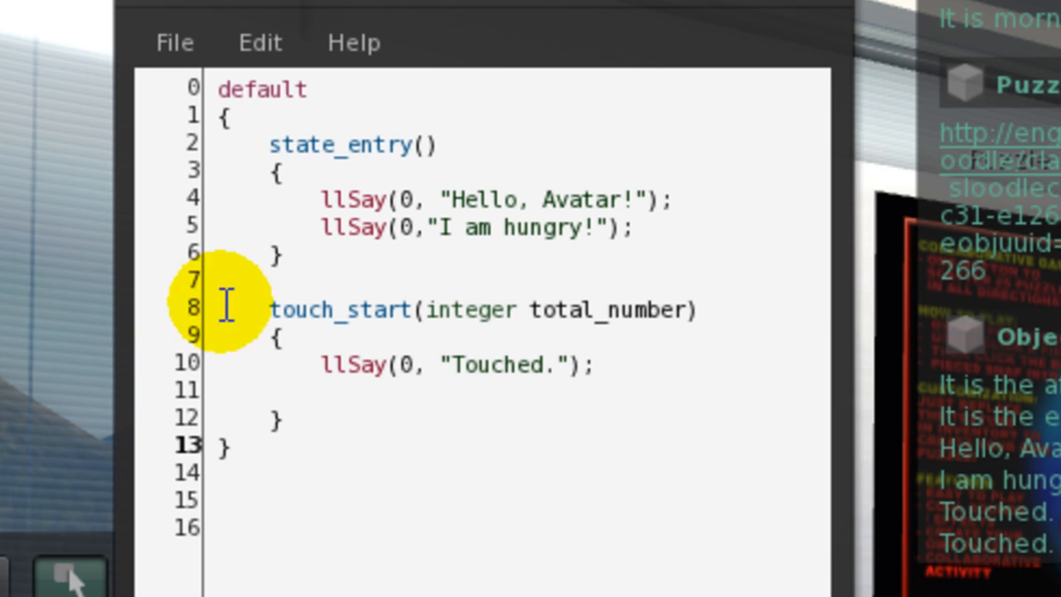
pyautogui.moveTo(313, 89)
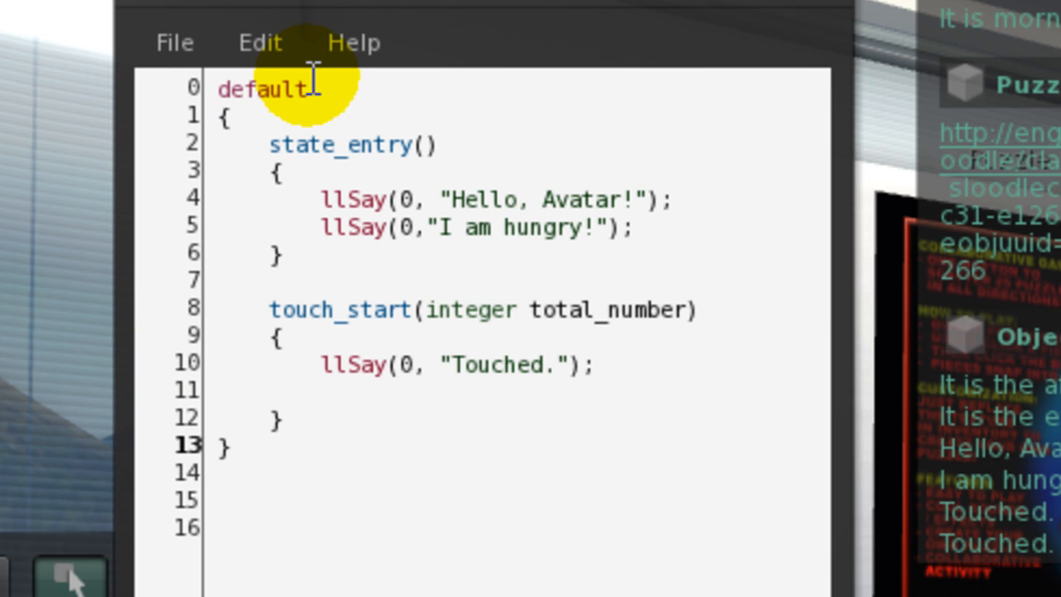
pyautogui.moveTo(424, 128)
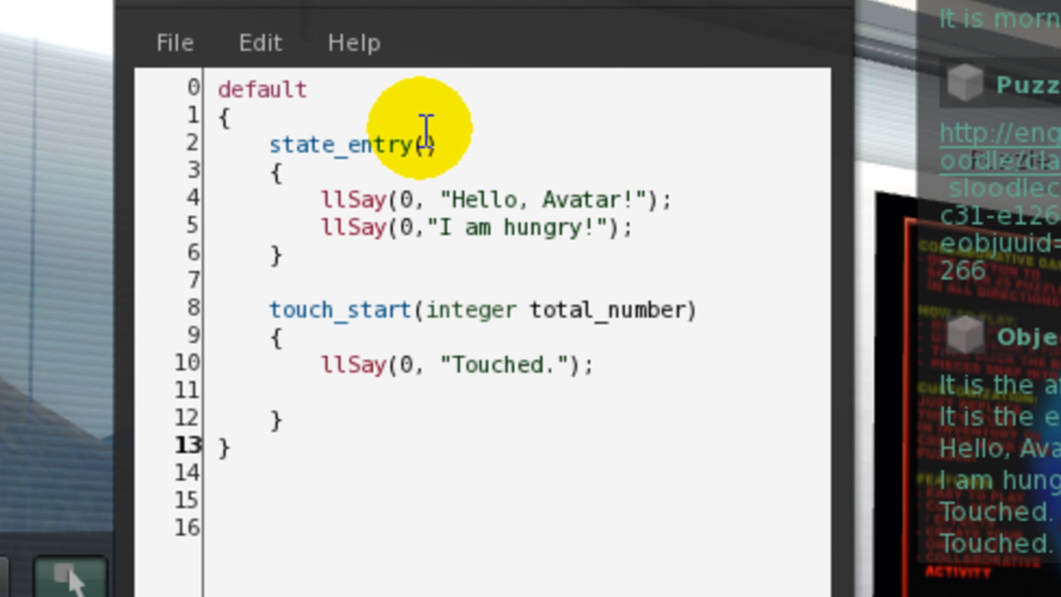
pyautogui.moveTo(265, 145)
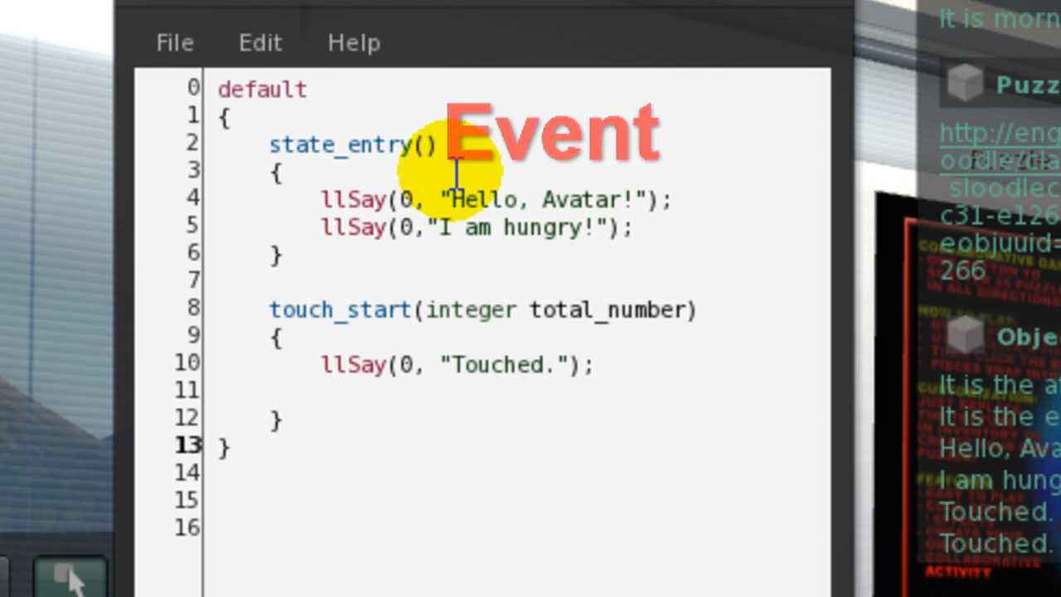
pyautogui.moveTo(289, 319)
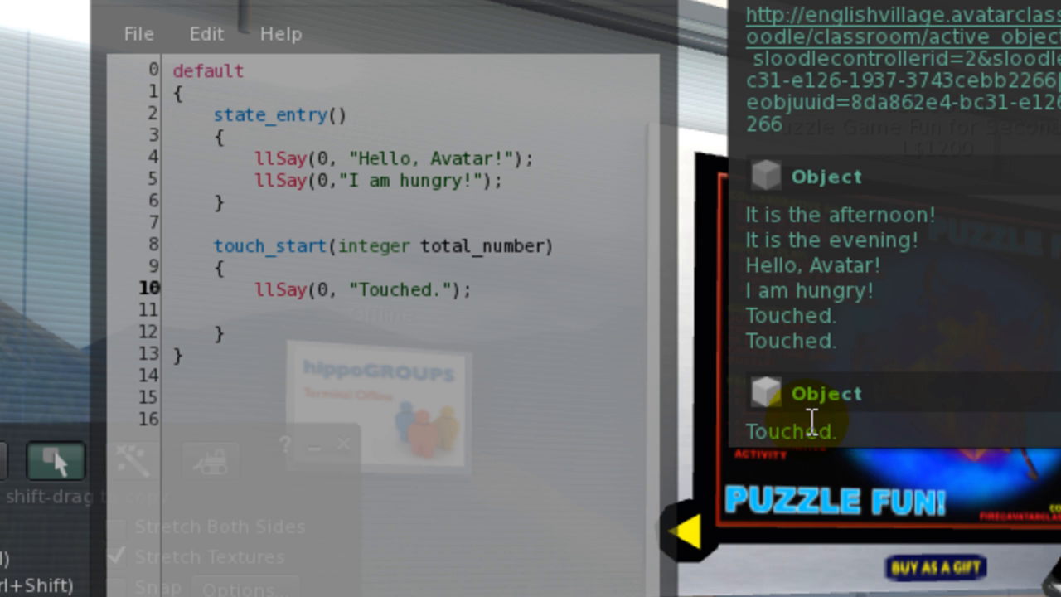
pyautogui.moveTo(296, 117)
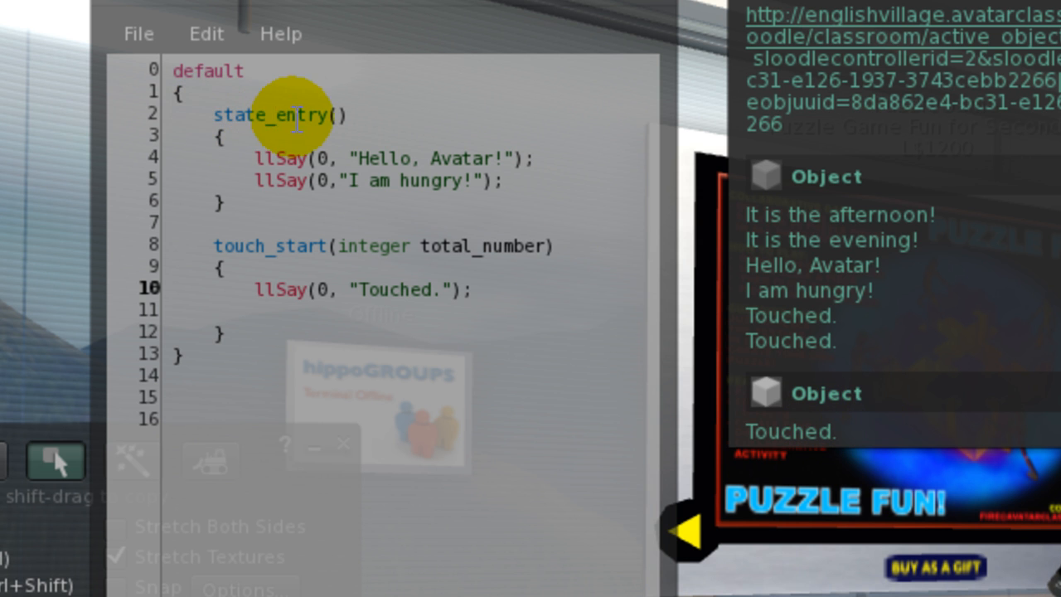
pyautogui.moveTo(269, 415)
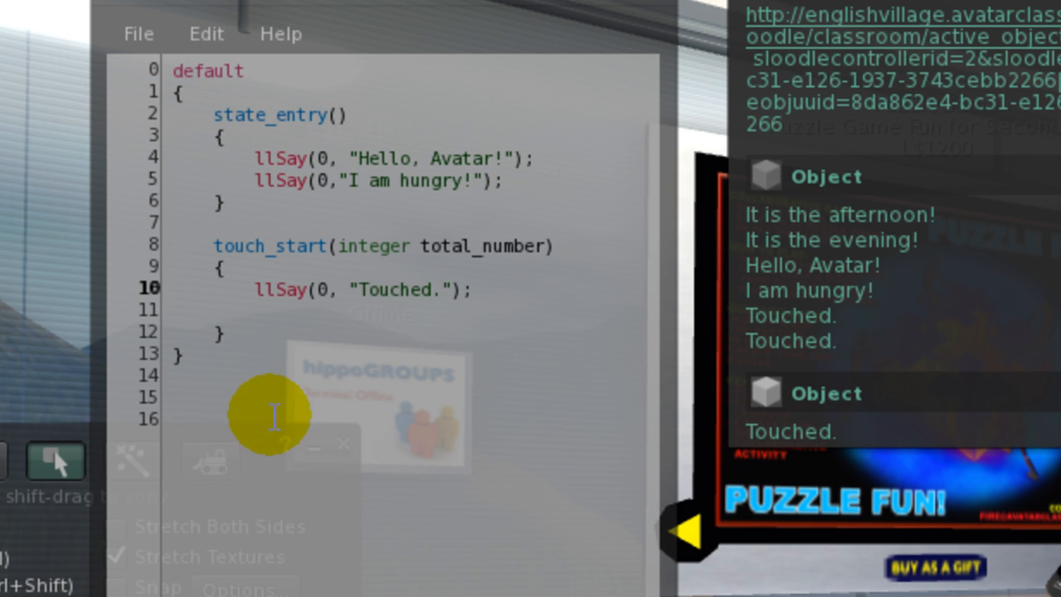
pyautogui.moveTo(360, 186)
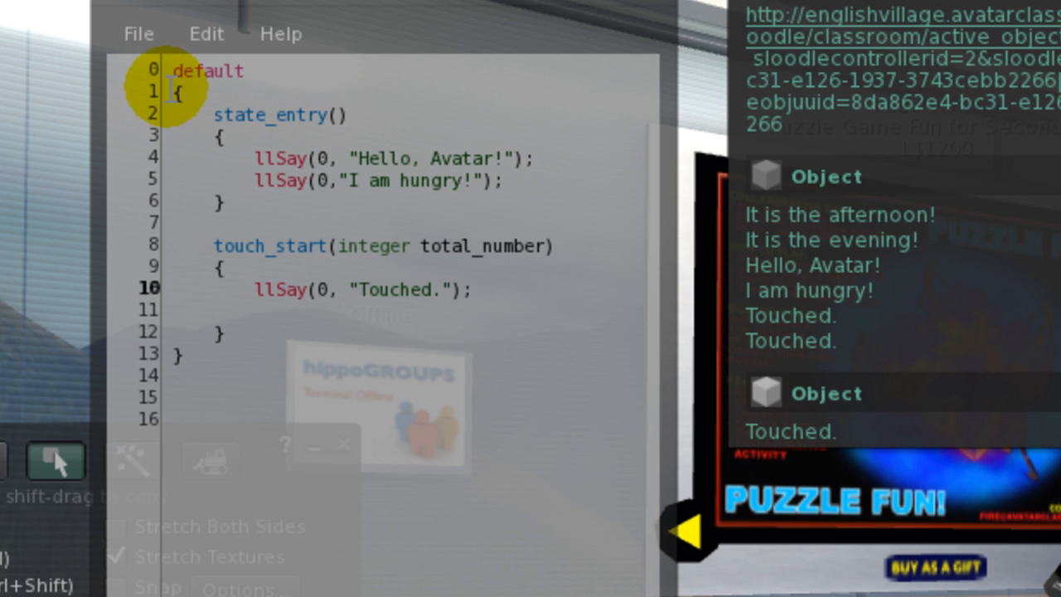
pyautogui.moveTo(270, 398)
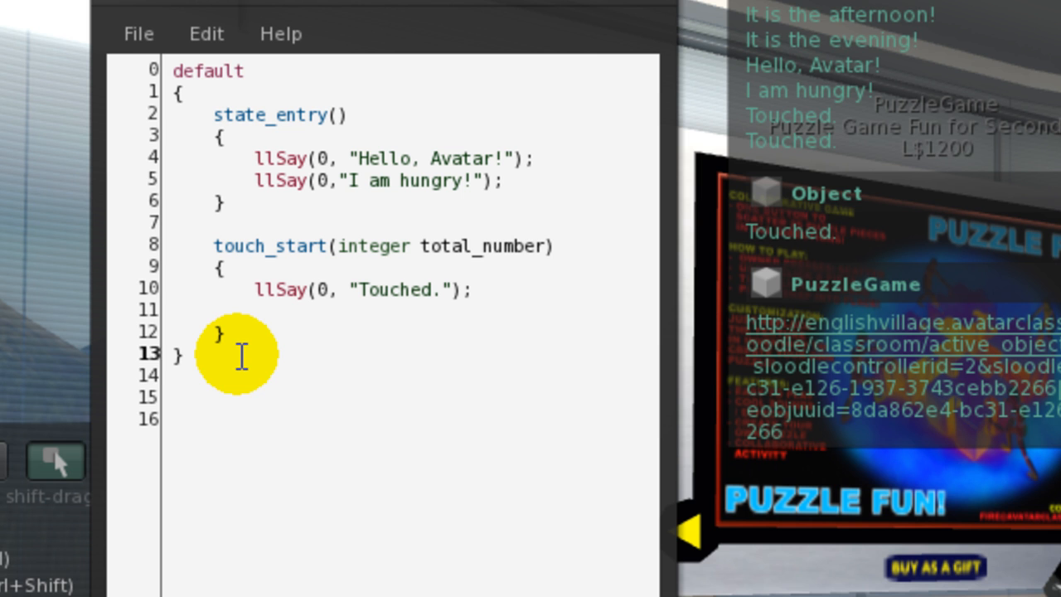
# Step: Type 'state morning{}' and 'state afternoon{}' blocks after the default state
pyautogui.press('Return')
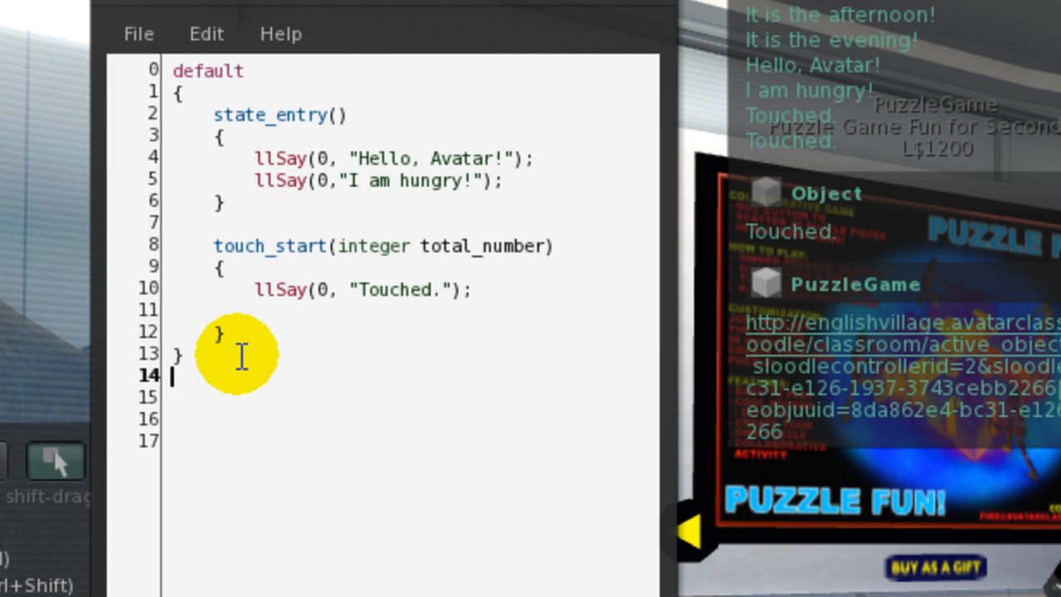
pyautogui.write('state')
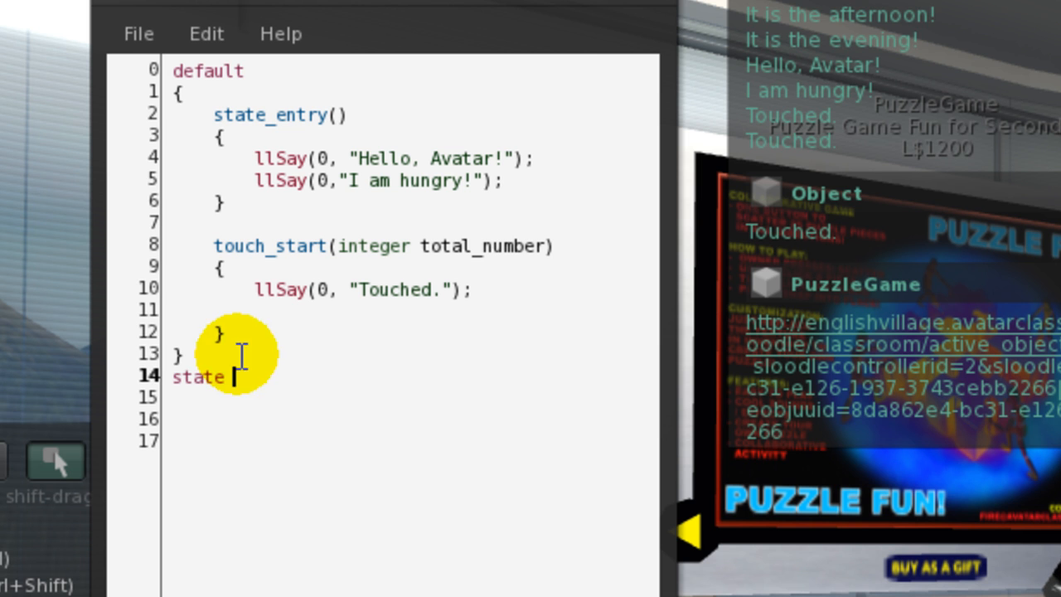
pyautogui.write('morning{}')
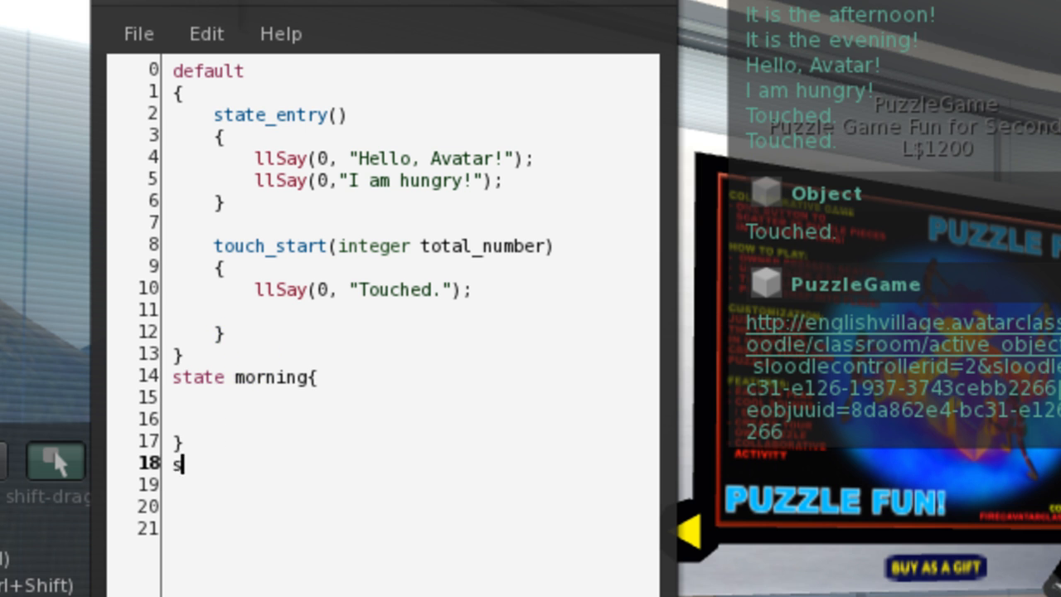
pyautogui.write('tate af')
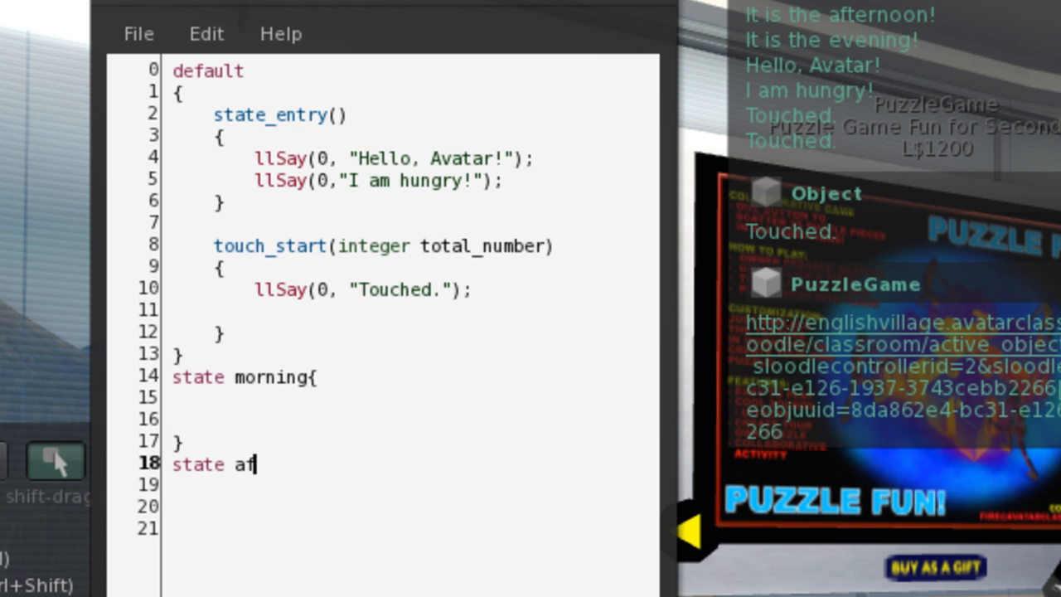
pyautogui.write('ternoon')
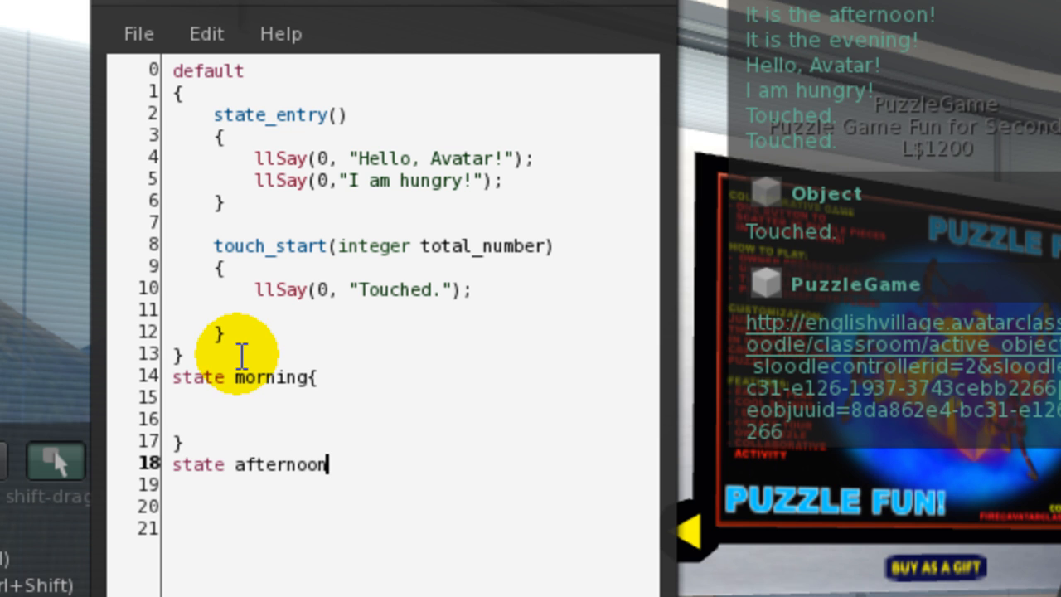
pyautogui.write('}')
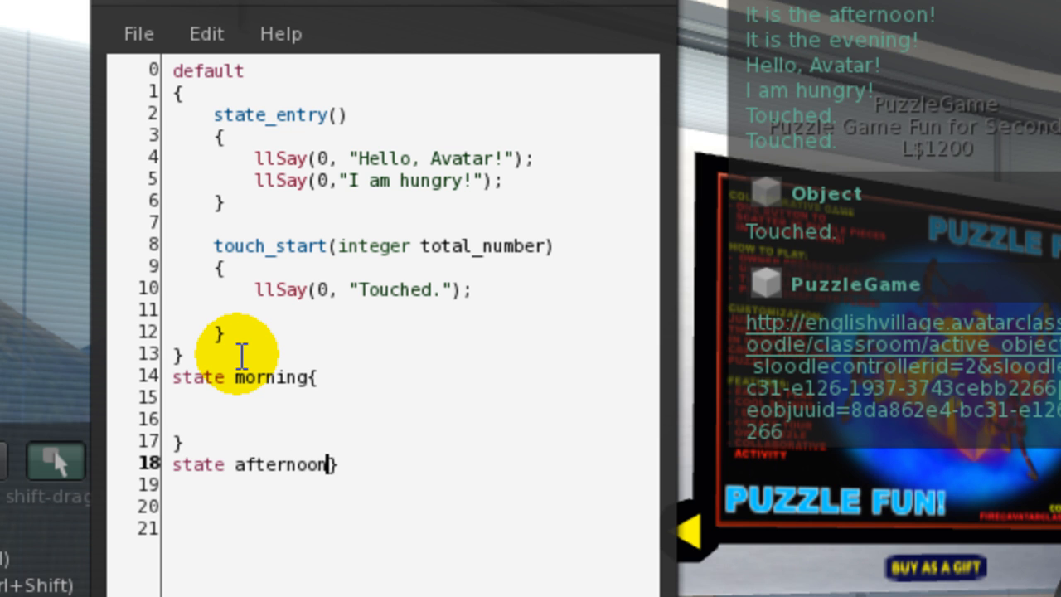
pyautogui.write('}')
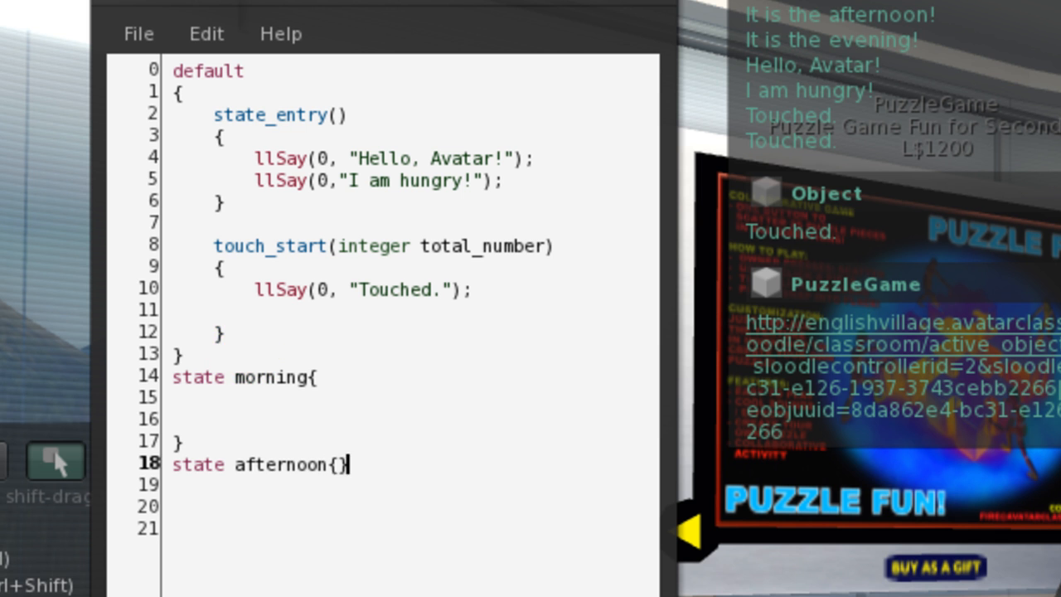
pyautogui.press('Enter')
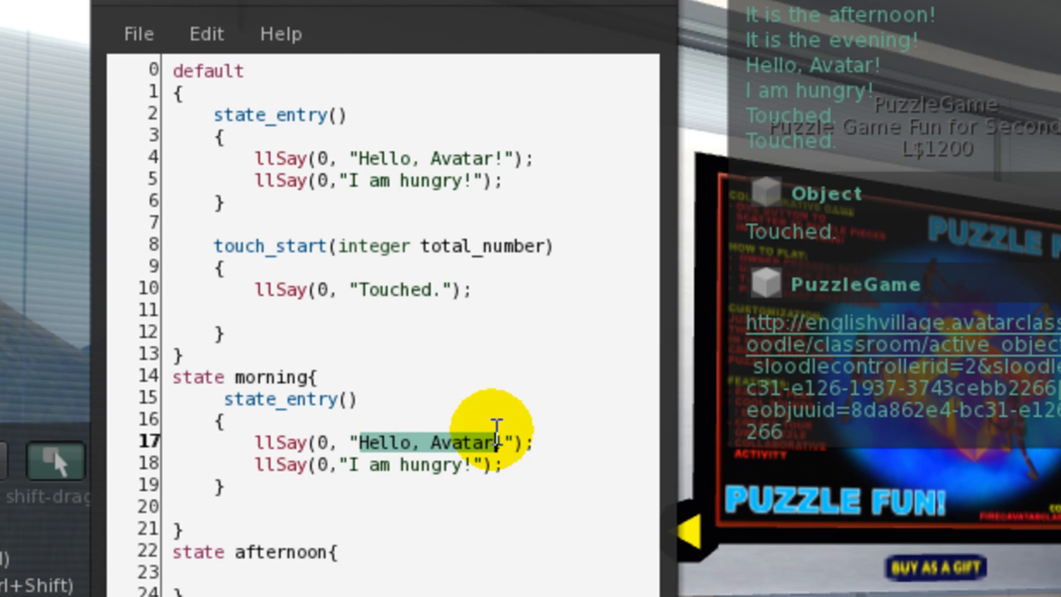
# Step: Set the state messages to 'It is morning' and 'It is the afternoon'
pyautogui.write('Itr')
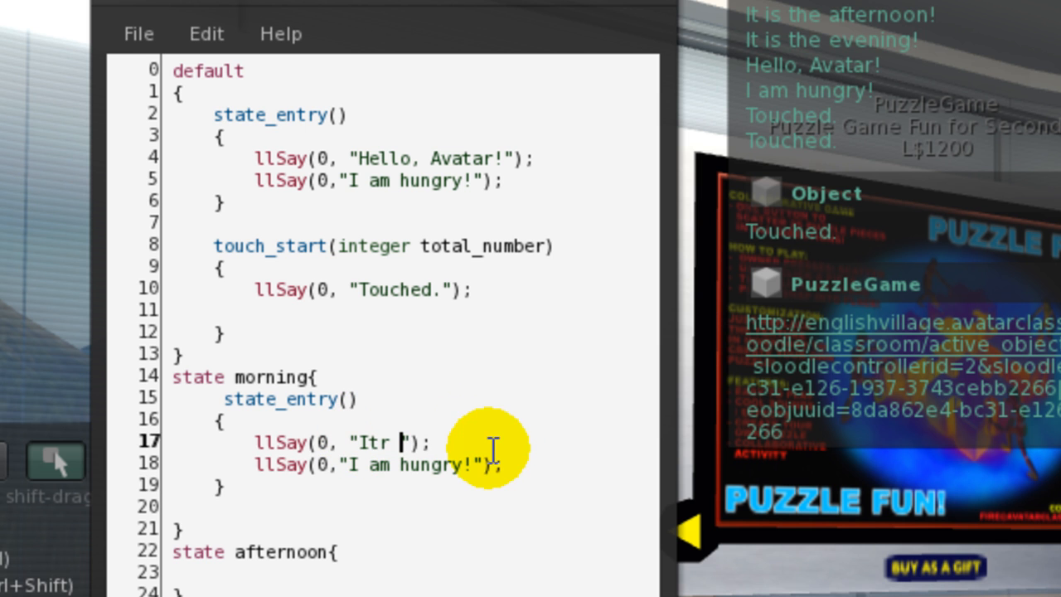
pyautogui.write('It is morning@')
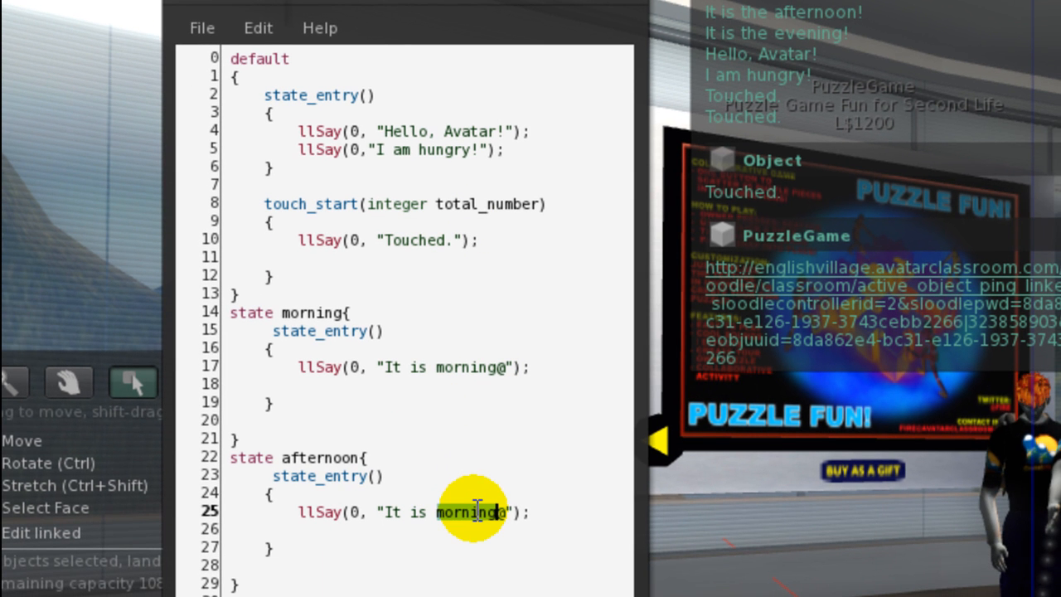
pyautogui.write('the afternoo')
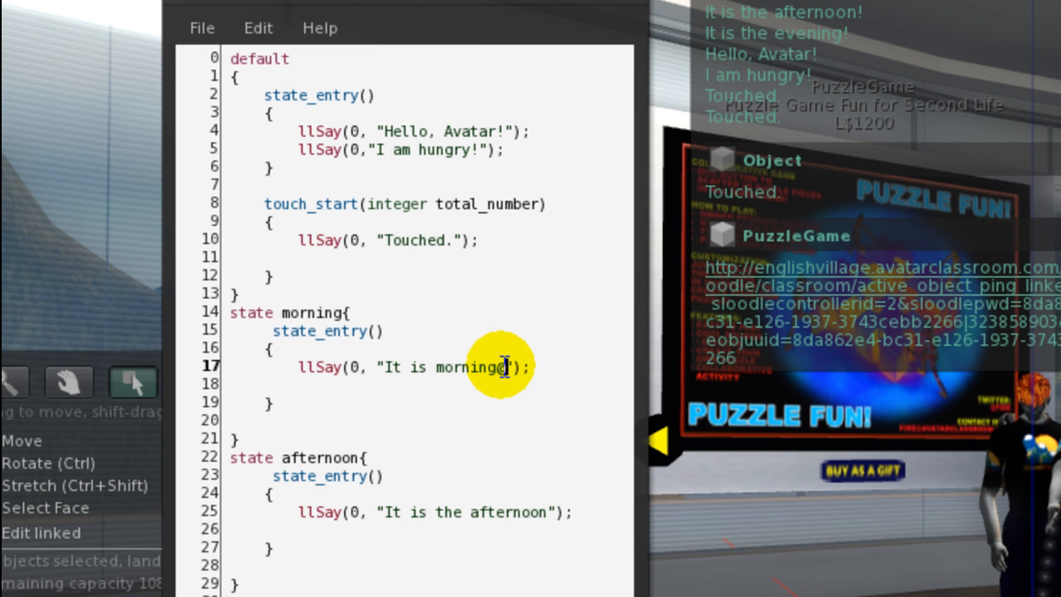
# Step: Replace the copied Touched. line in the touch handler with 'state afternoon;'
pyautogui.press('Return')
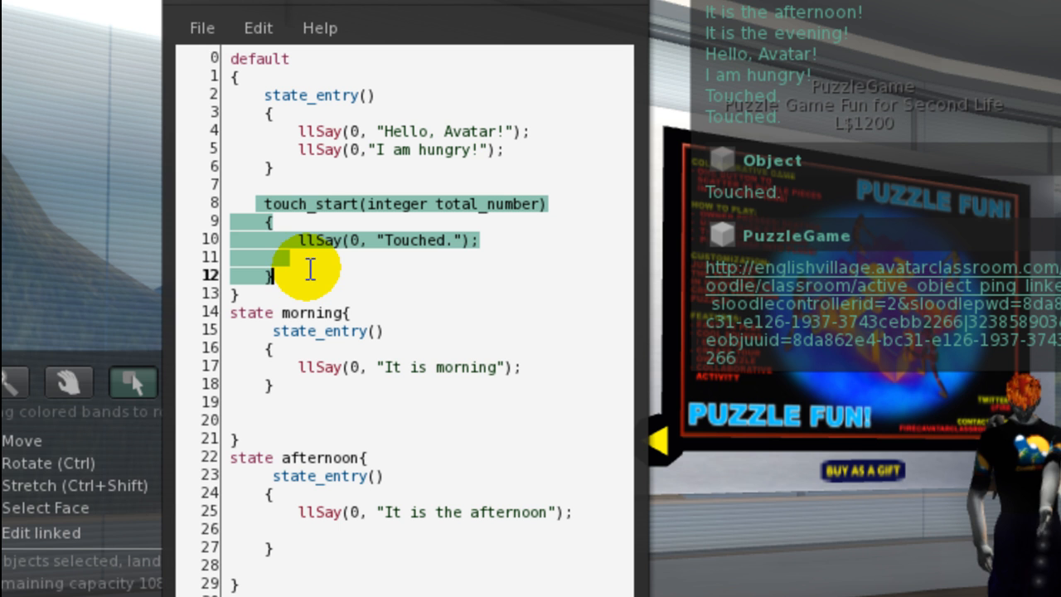
pyautogui.click(261, 402)
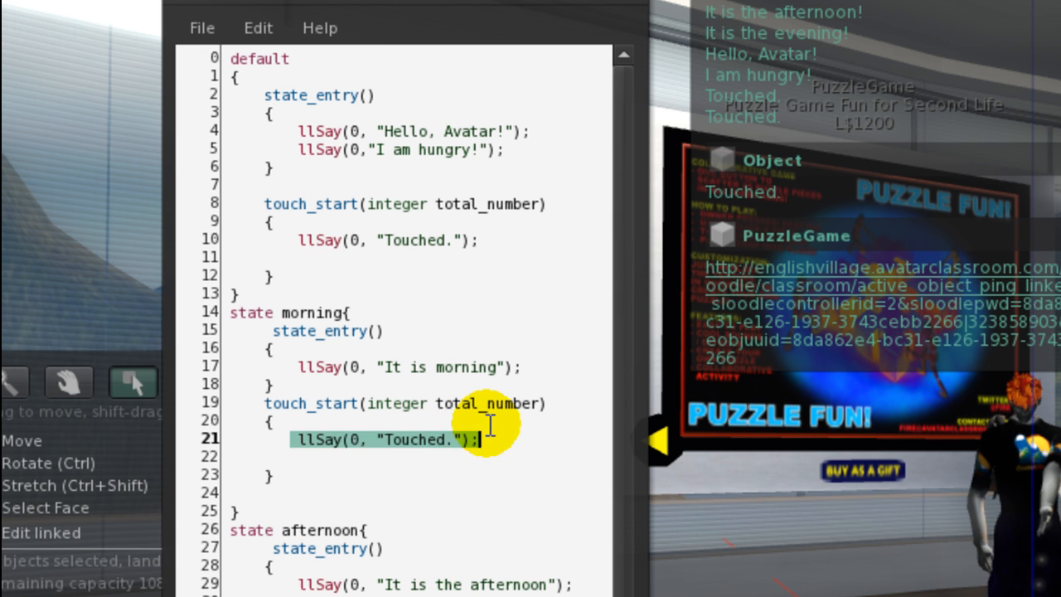
pyautogui.press('Delete')
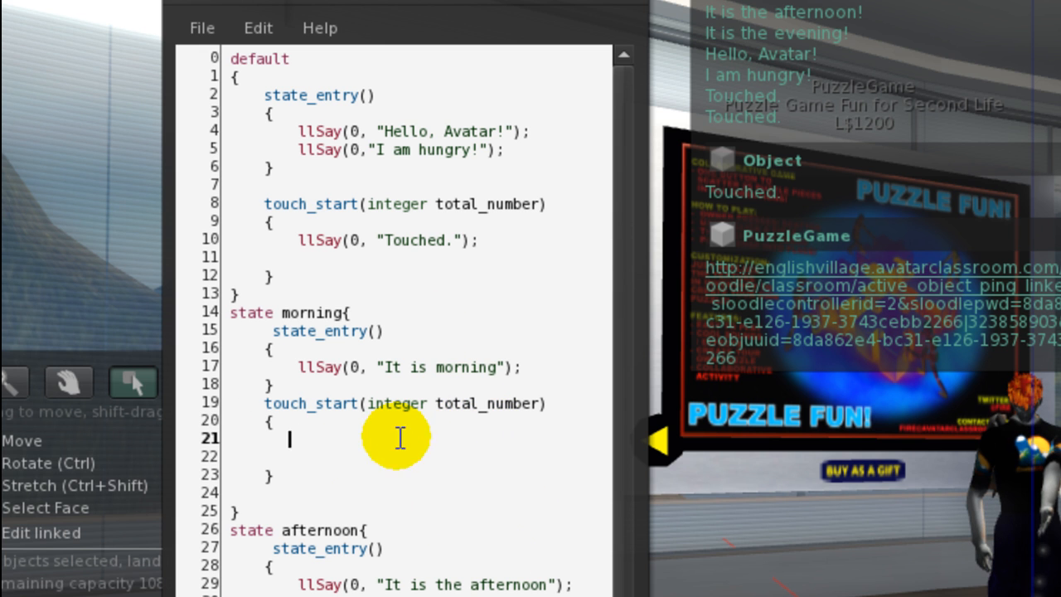
pyautogui.moveTo(336, 406)
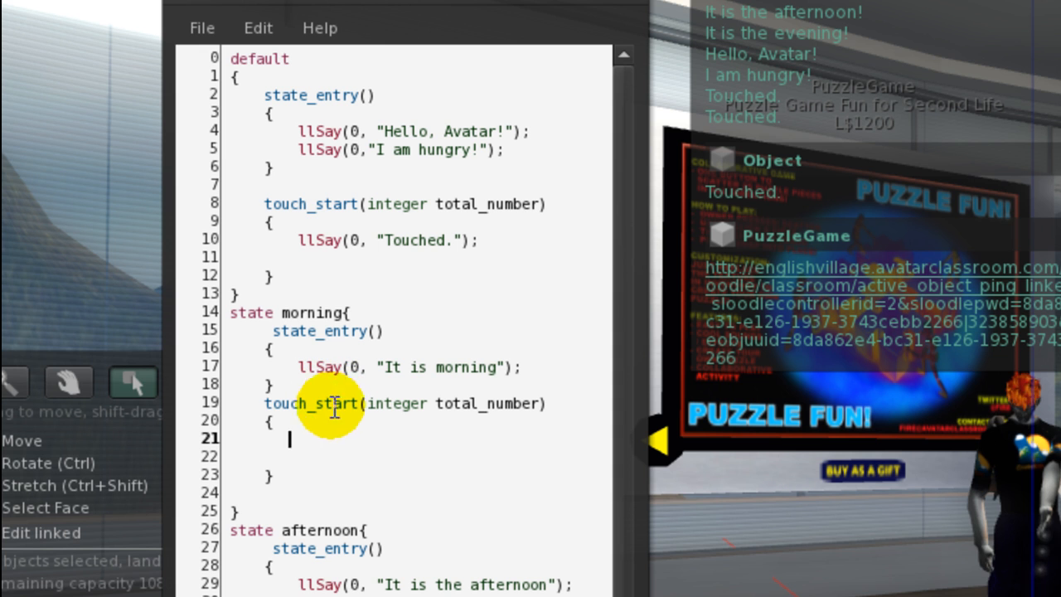
pyautogui.write('state')
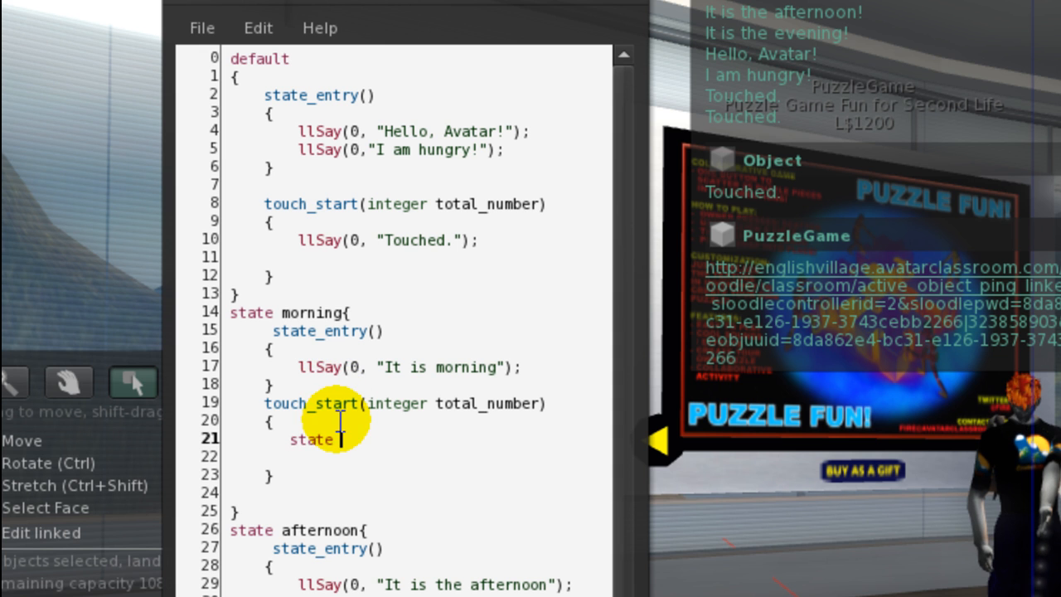
pyautogui.write('afternoon')
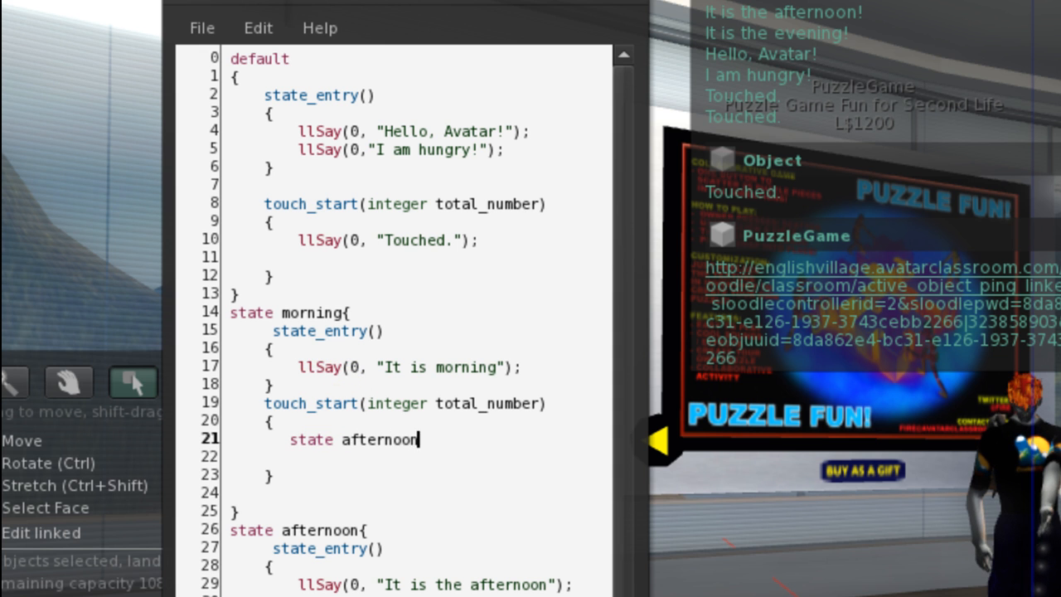
pyautogui.write(';')
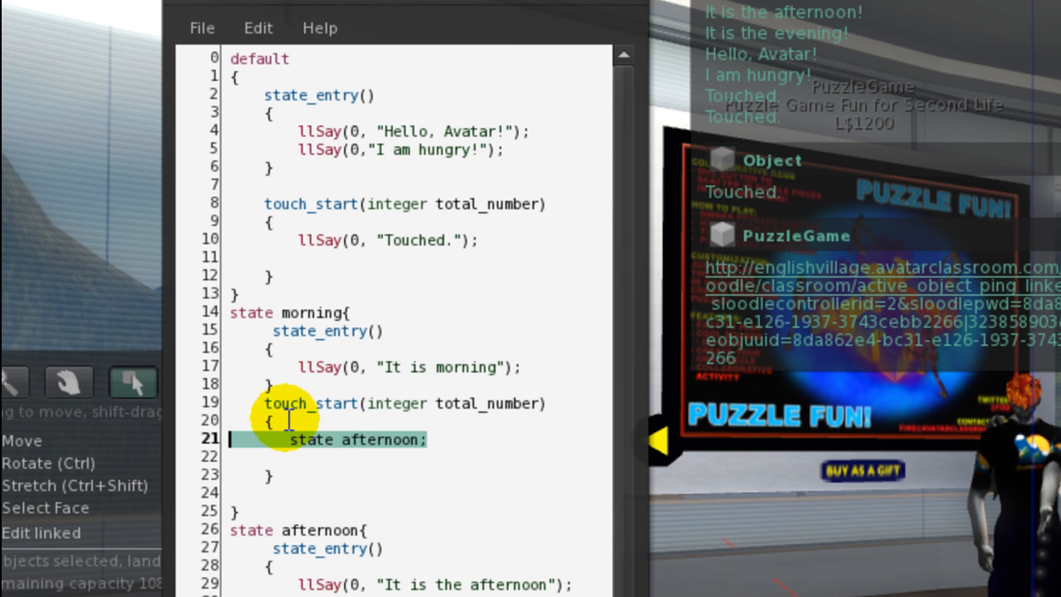
# Step: Copy the state-change line, pointing one handler to default and default's to morning
pyautogui.moveTo(290, 439); pyautogui.dragTo(314, 472)
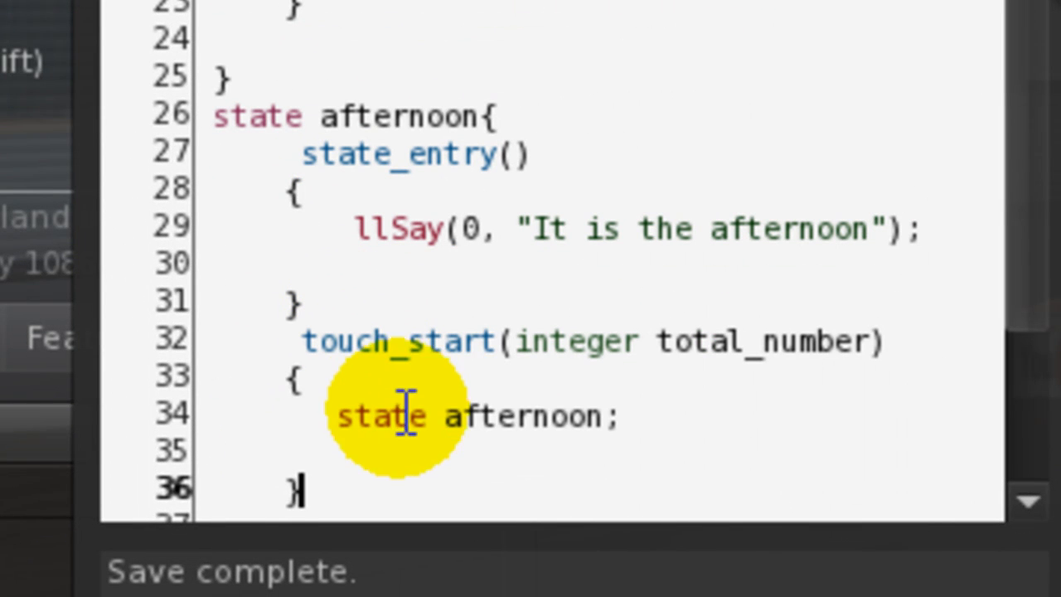
pyautogui.write('def')
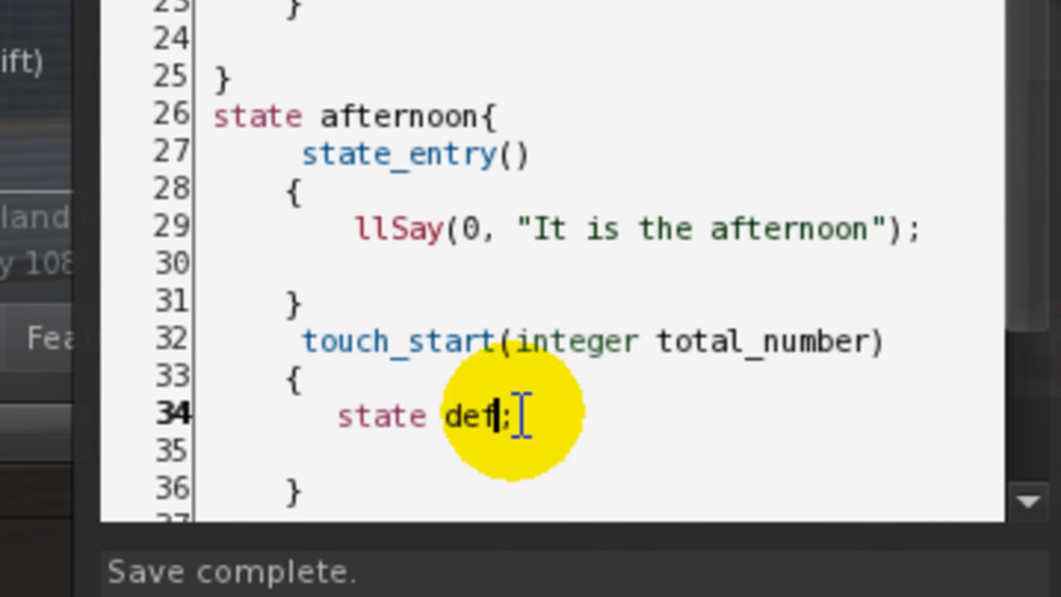
pyautogui.write('ault')
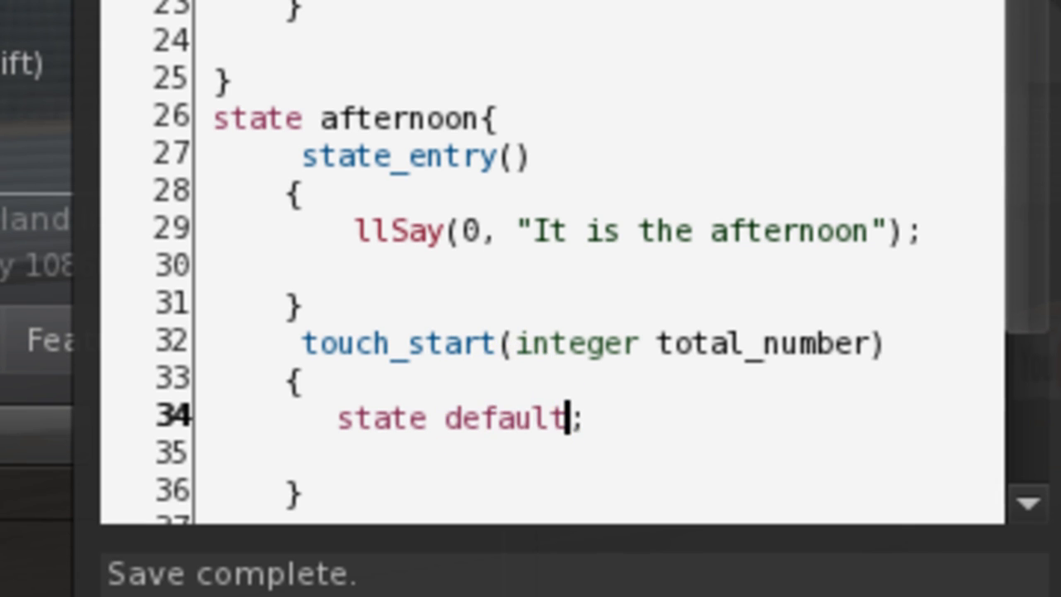
pyautogui.scroll(3)
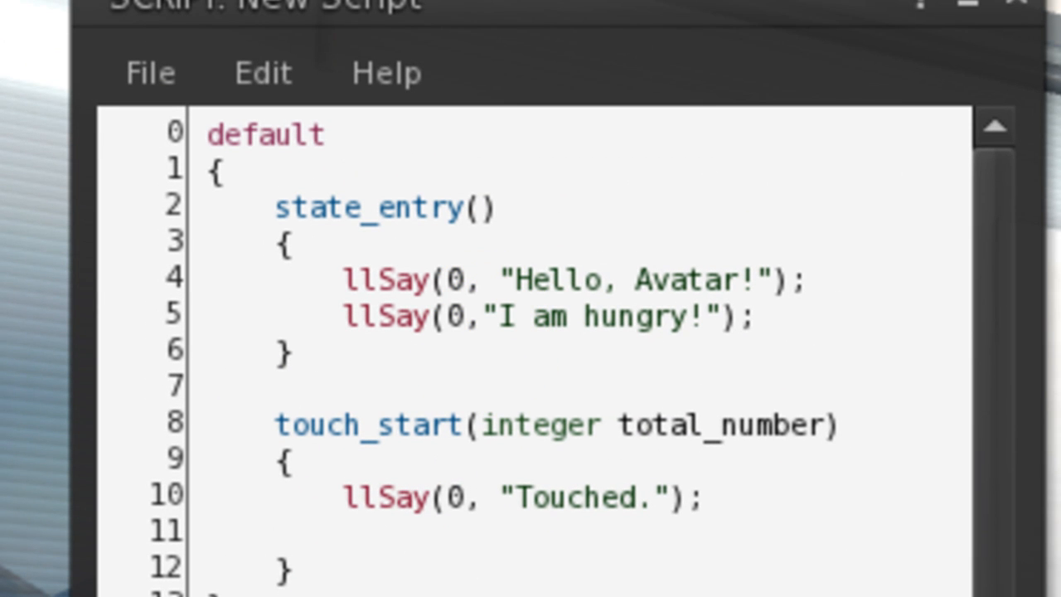
pyautogui.moveTo(385, 572)
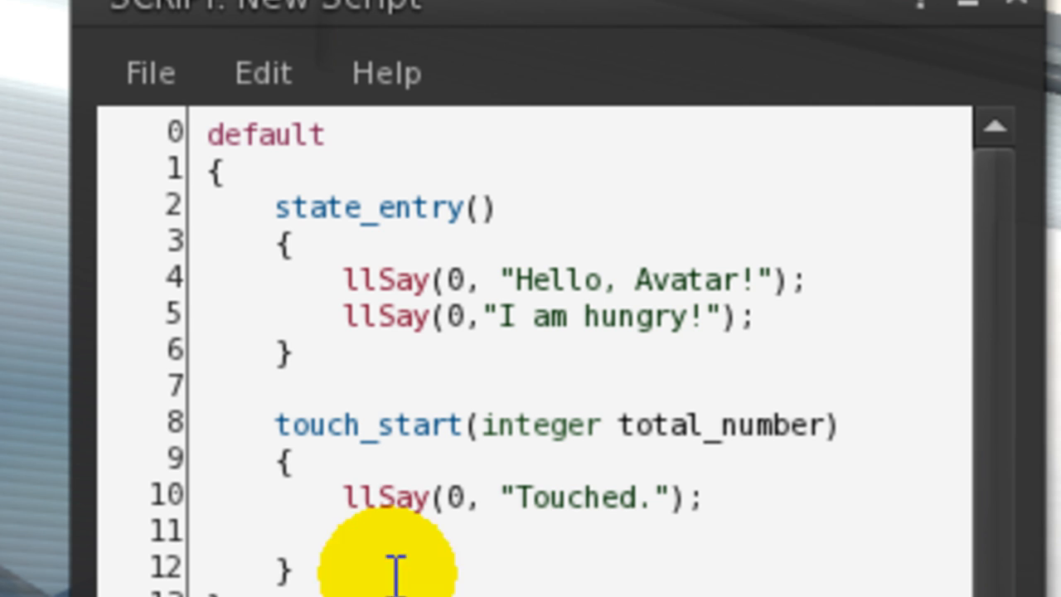
pyautogui.write('state afternoon;')
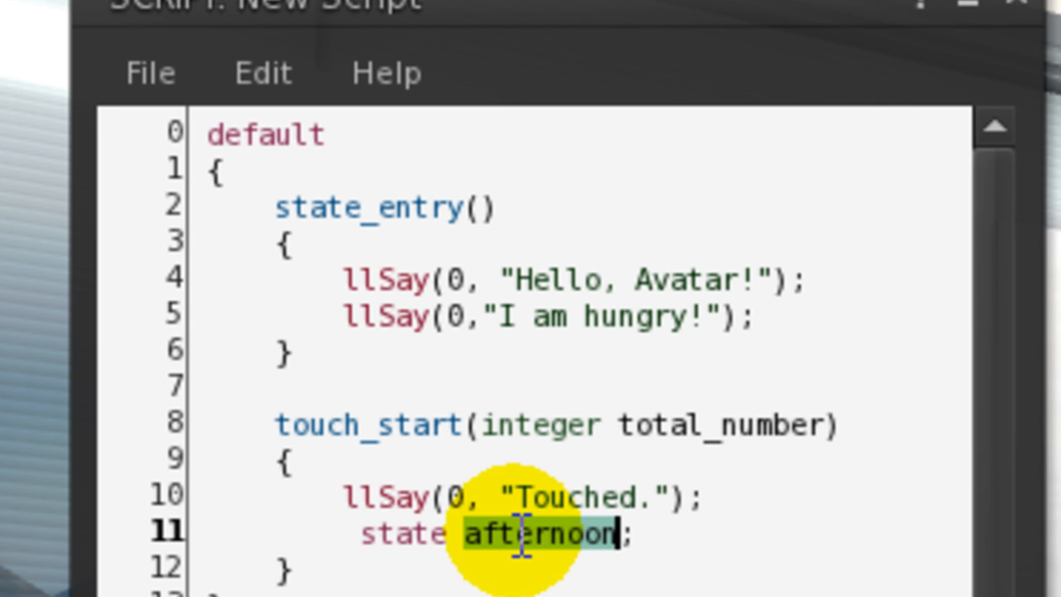
pyautogui.write('morning')
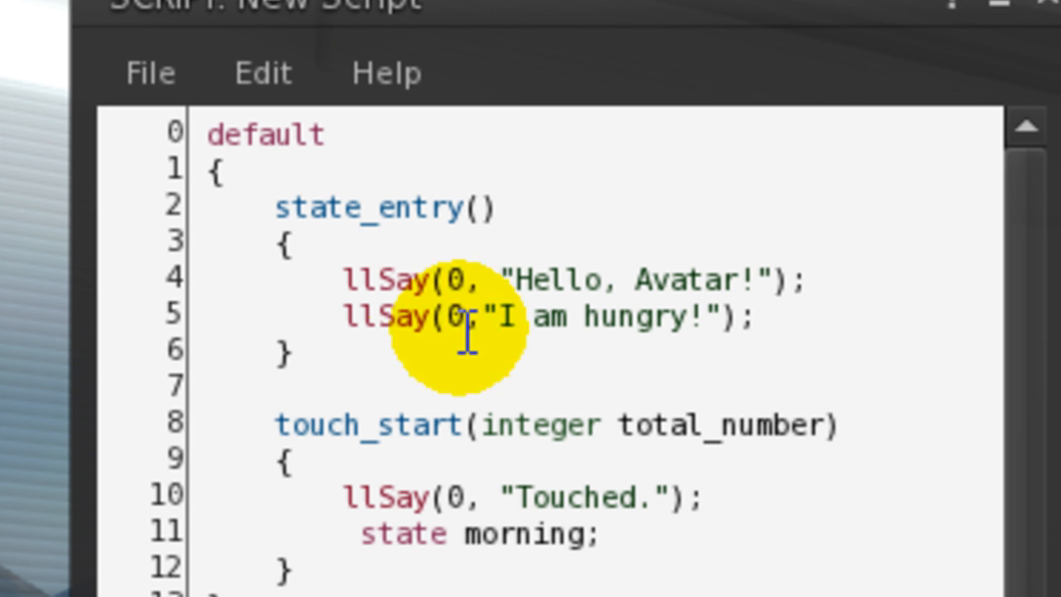
pyautogui.moveTo(378, 162)
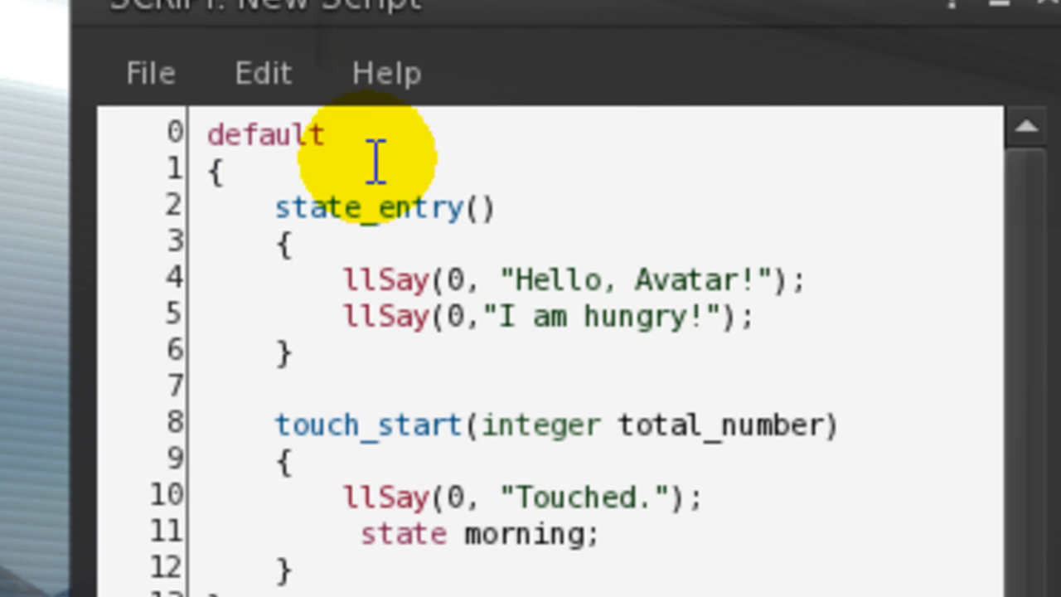
pyautogui.moveTo(443, 318)
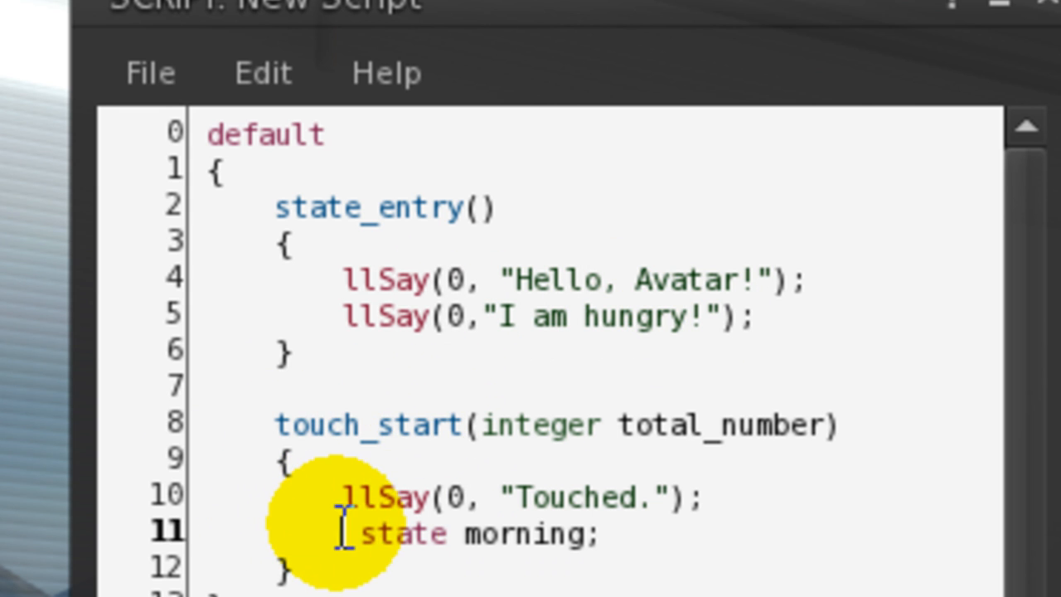
pyautogui.scroll(-3)
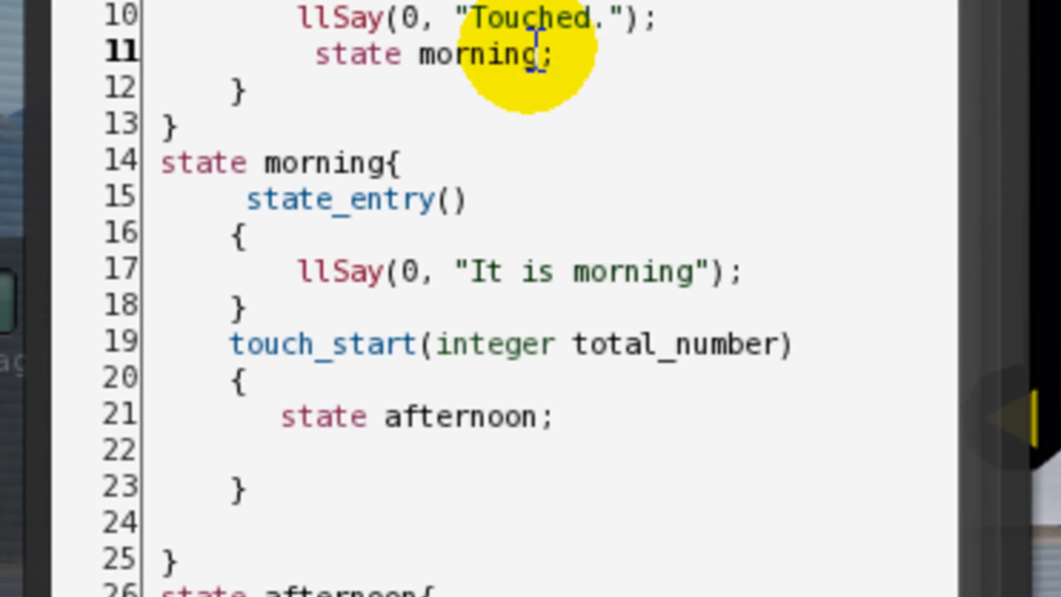
pyautogui.moveTo(265, 273)
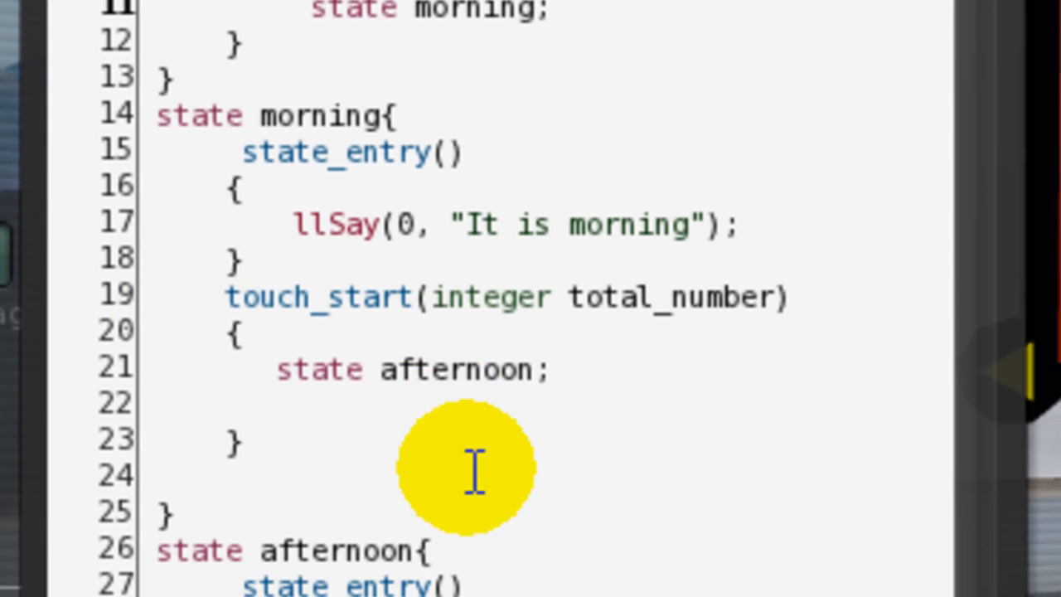
pyautogui.scroll(-3)
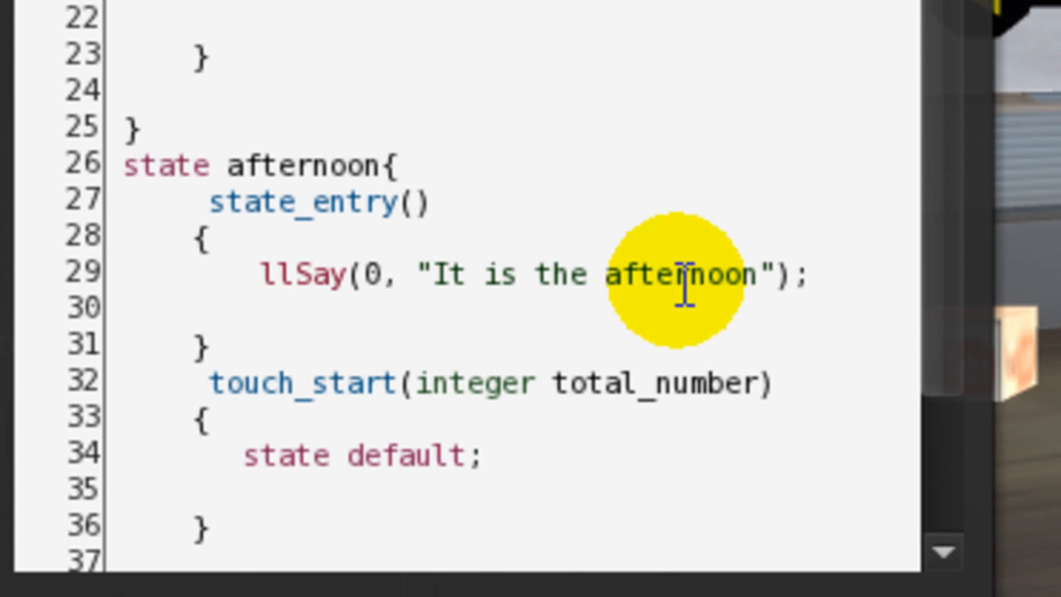
pyautogui.moveTo(270, 454)
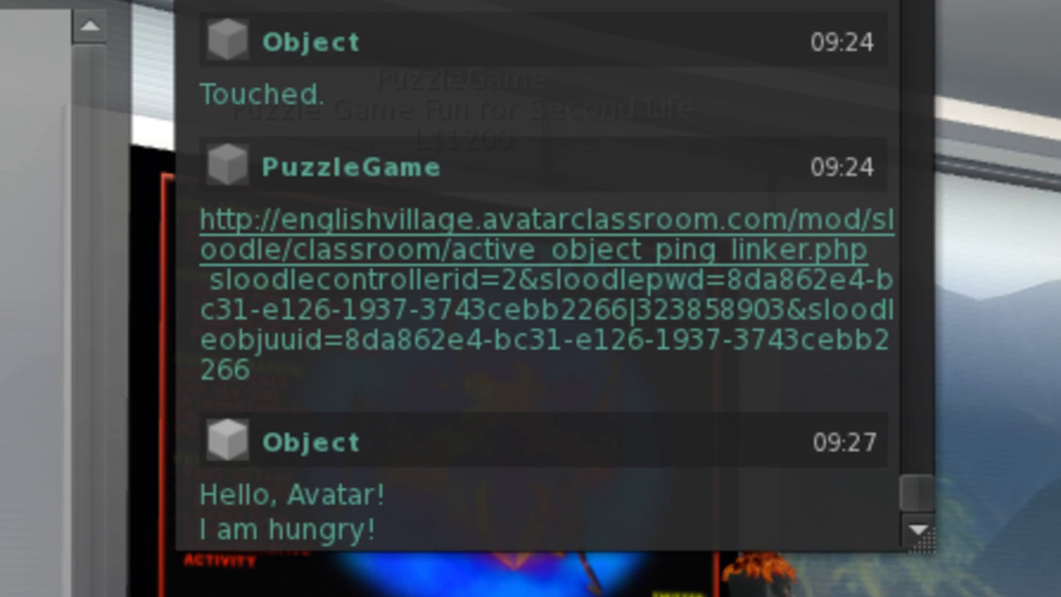
# Step: Touch the saved cube repeatedly, watching chat cycle through morning, afternoon and default
pyautogui.scroll(-3)
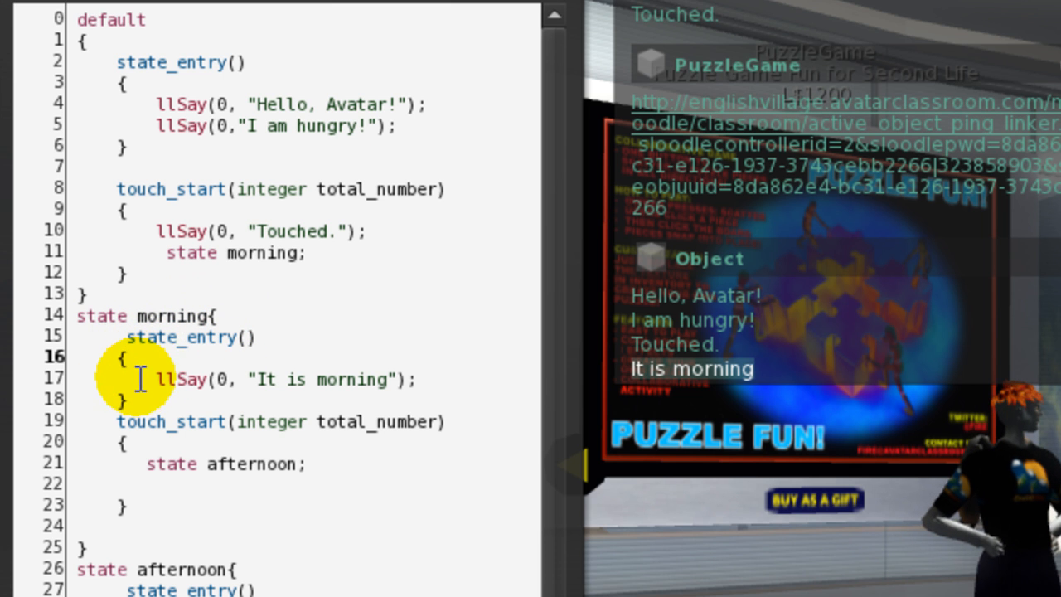
pyautogui.moveTo(418, 378)
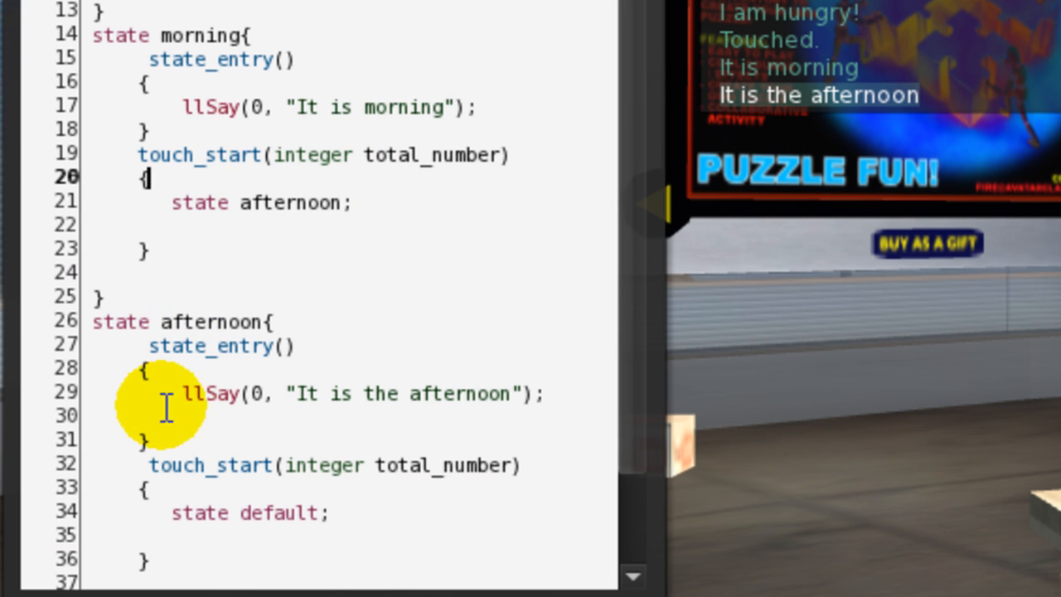
pyautogui.moveTo(306, 385)
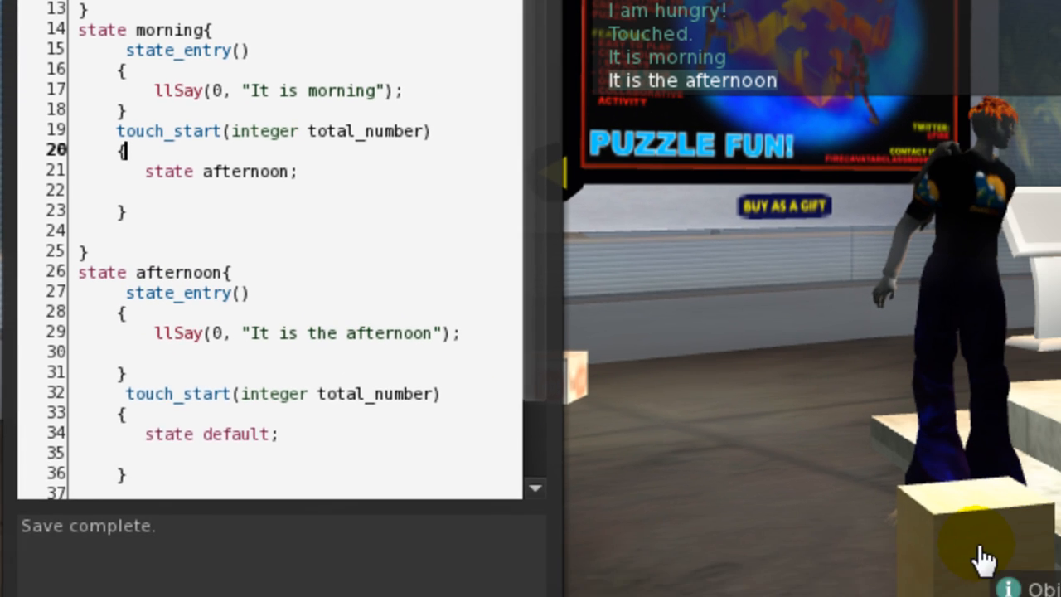
pyautogui.scroll(3)
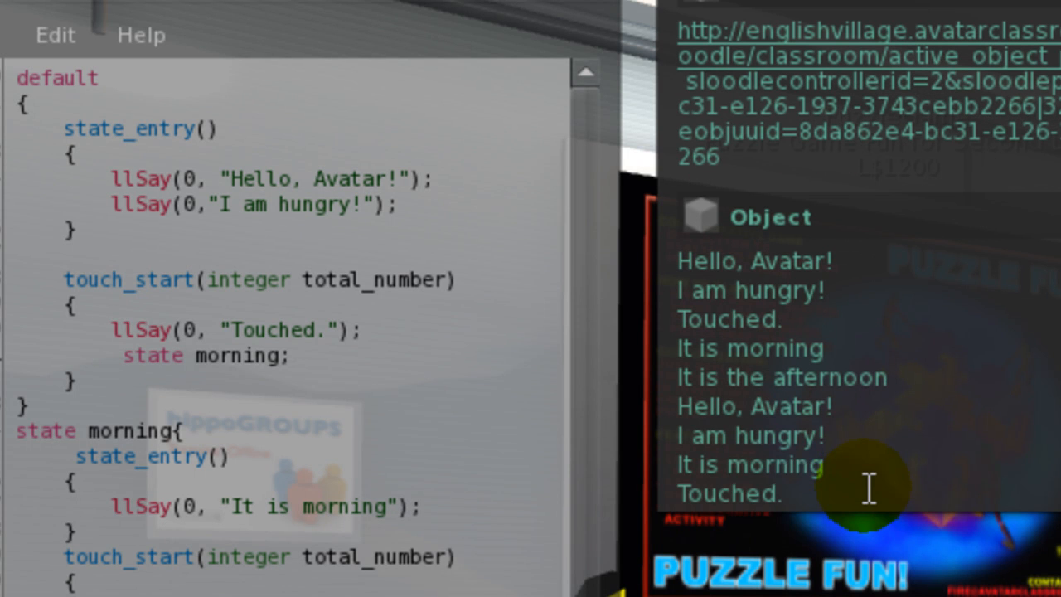
pyautogui.doubleClick(727, 493)
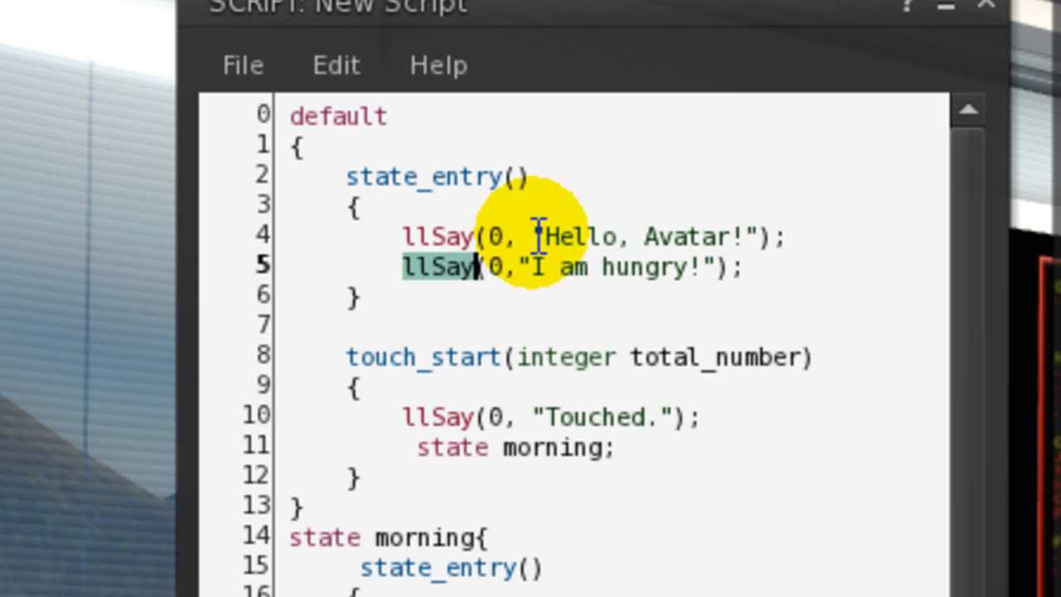
# Step: Select llSay on the 'I am hungry!' line of the script
pyautogui.moveTo(538, 236); pyautogui.dragTo(750, 236)
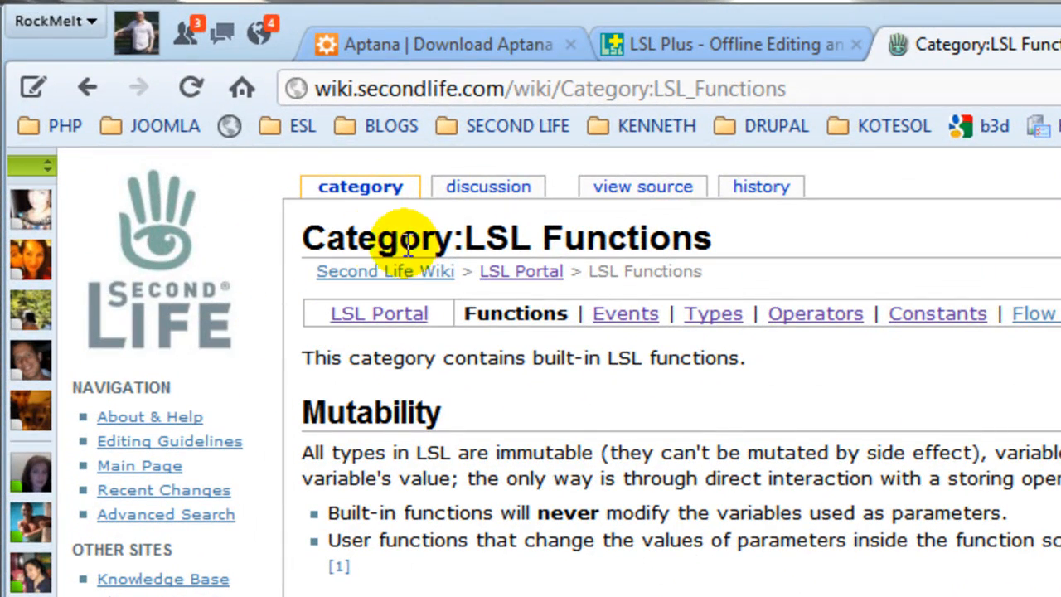
# Step: Scroll the LSL Functions category list and open the llGetLocalPos page
pyautogui.scroll(-3)
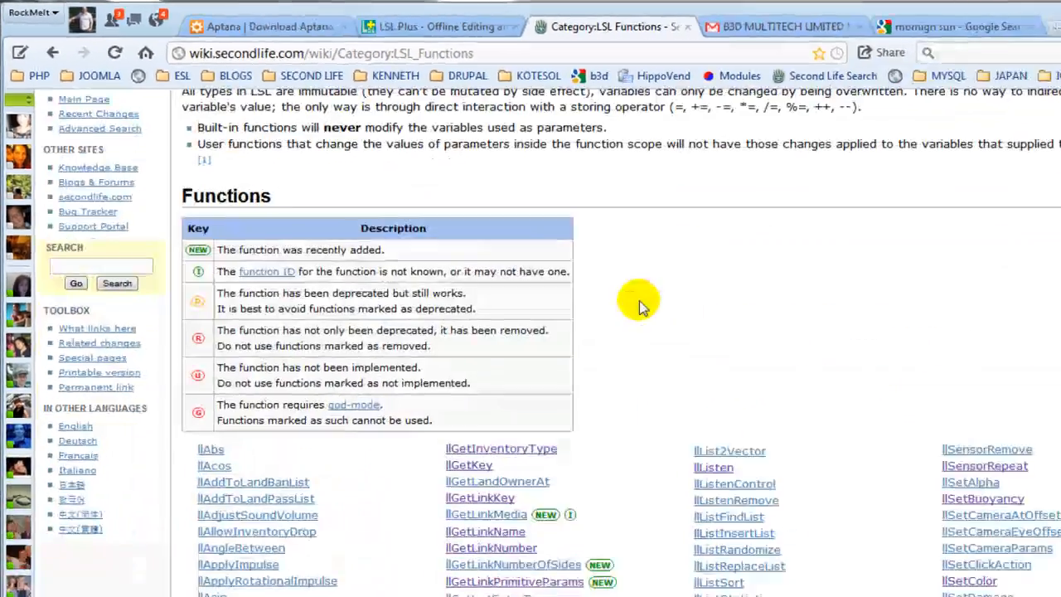
pyautogui.scroll(-3)
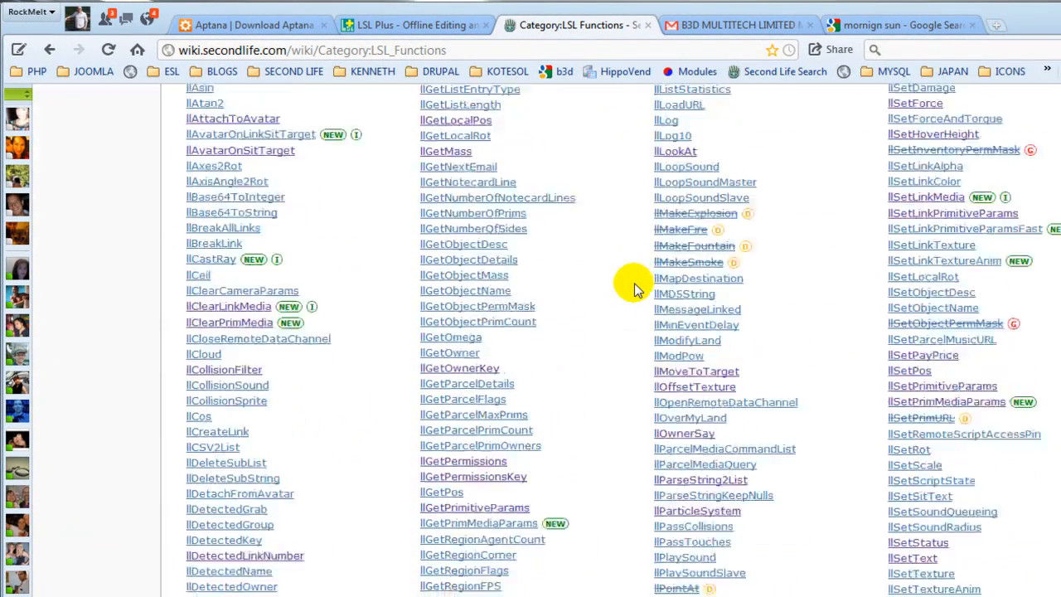
pyautogui.scroll(-3)
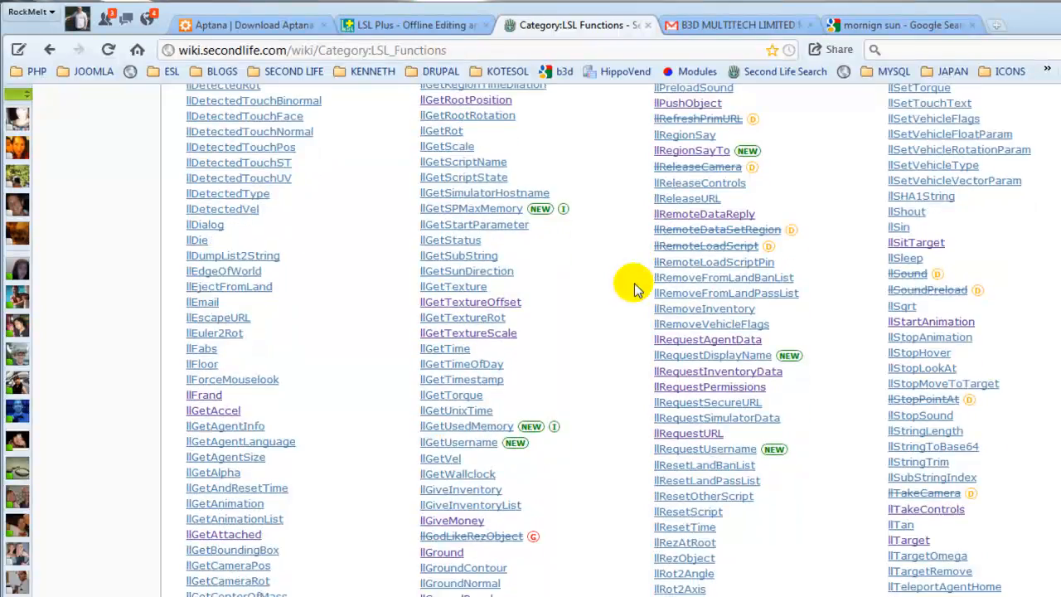
pyautogui.scroll(-3)
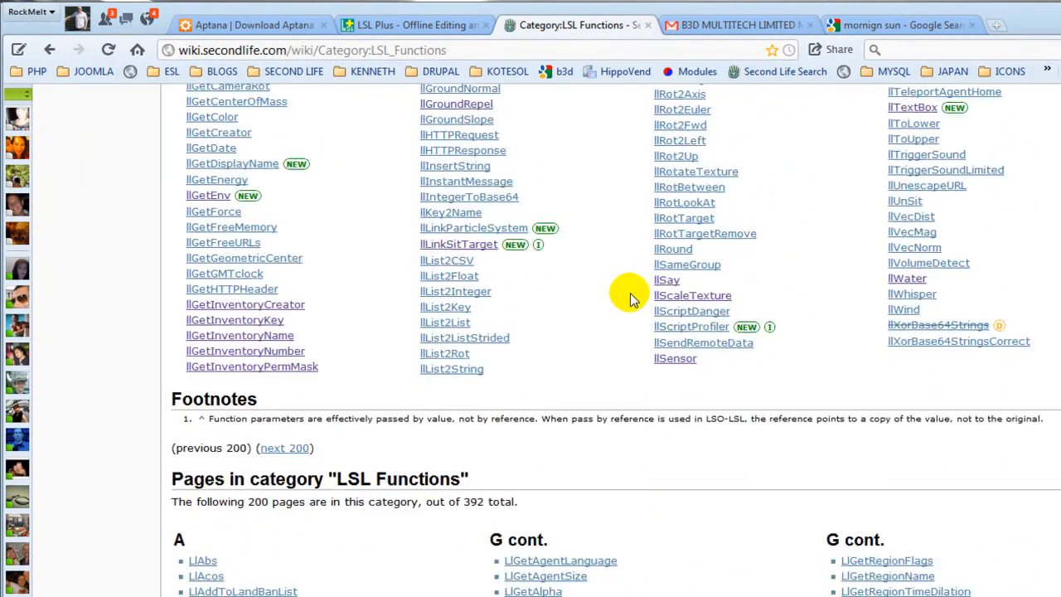
pyautogui.scroll(3)
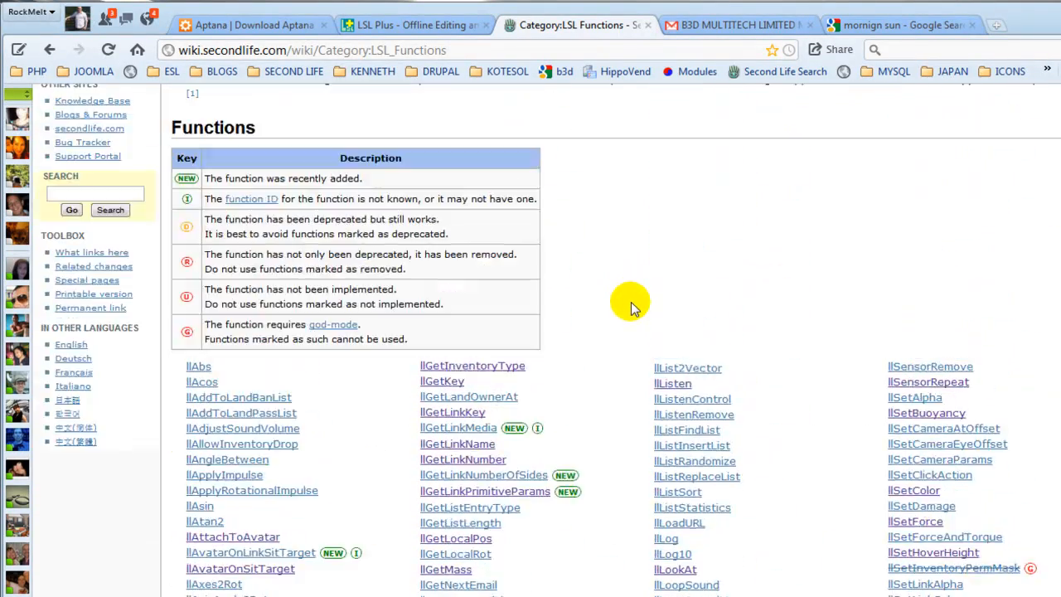
pyautogui.scroll(3)
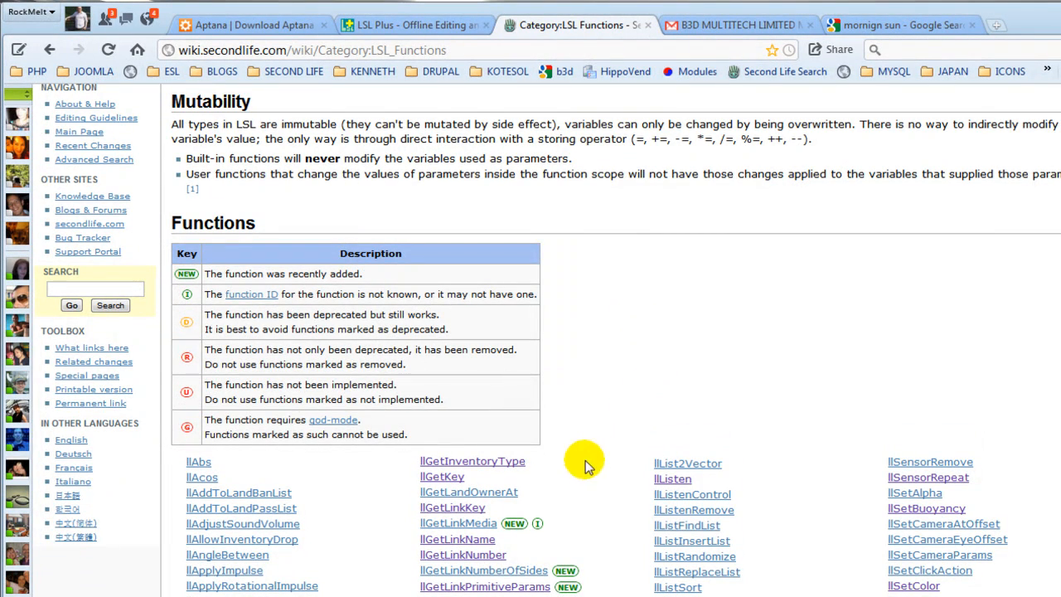
pyautogui.moveTo(603, 349)
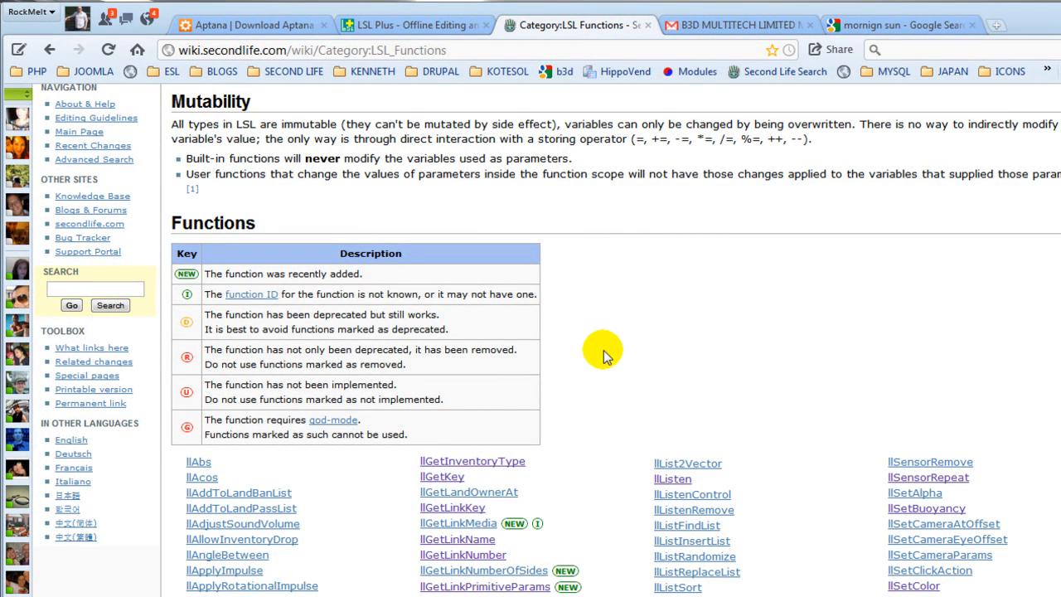
pyautogui.scroll(-3)
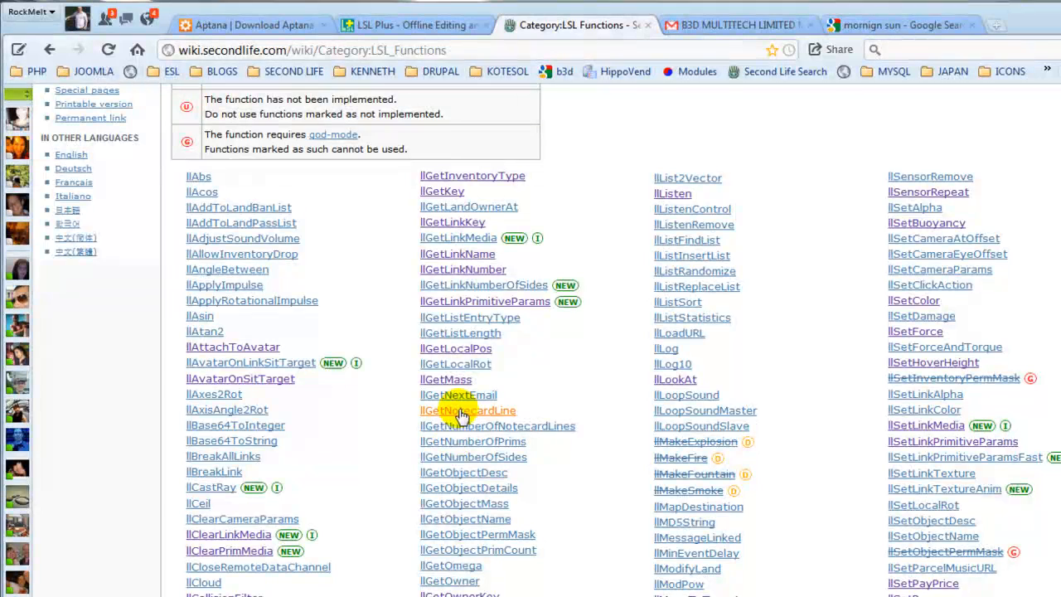
pyautogui.click(456, 349)
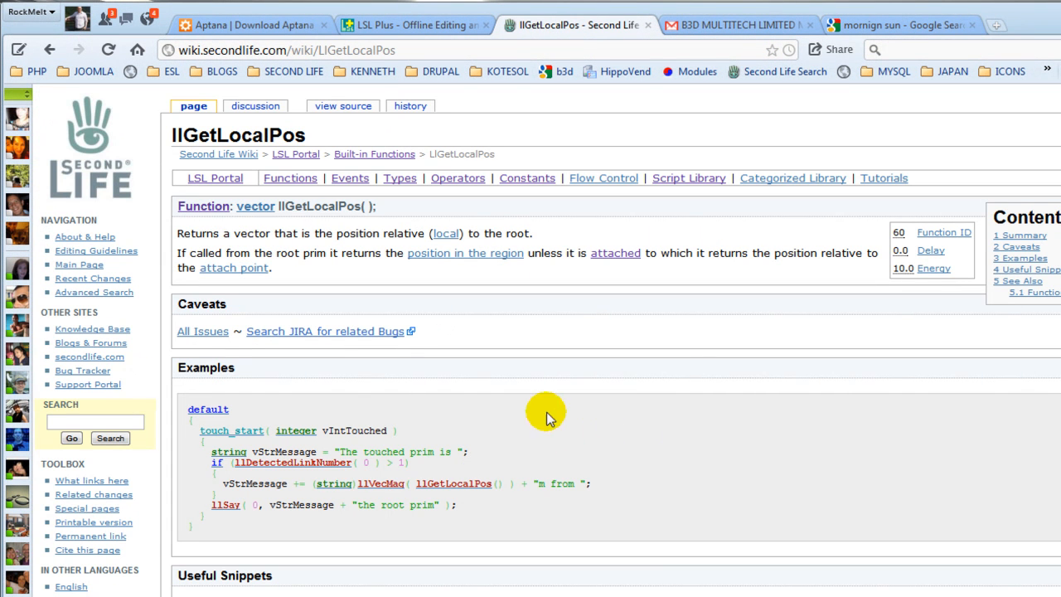
pyautogui.moveTo(184, 172)
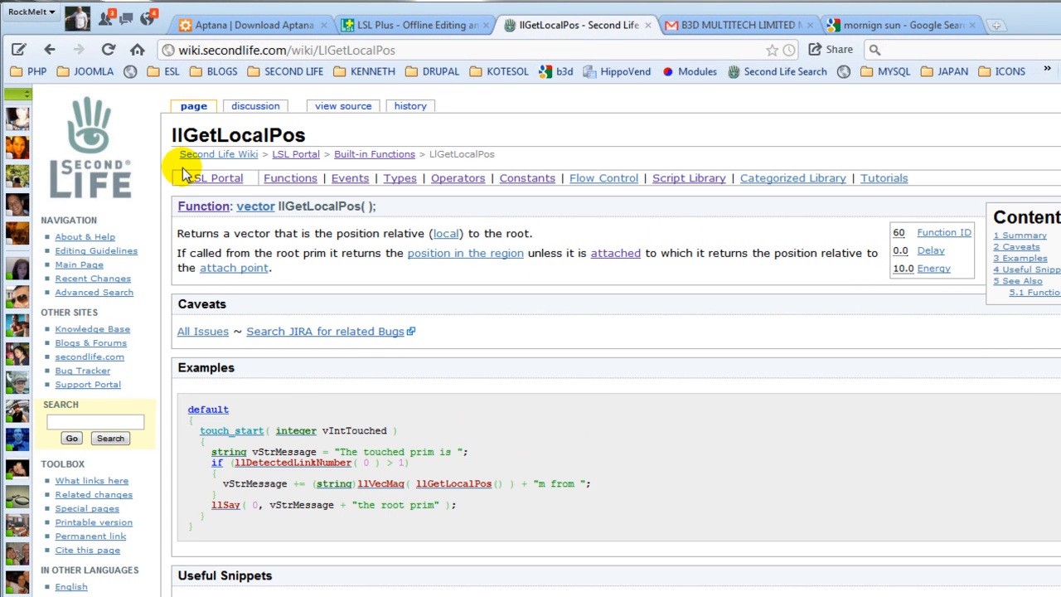
pyautogui.moveTo(447, 123)
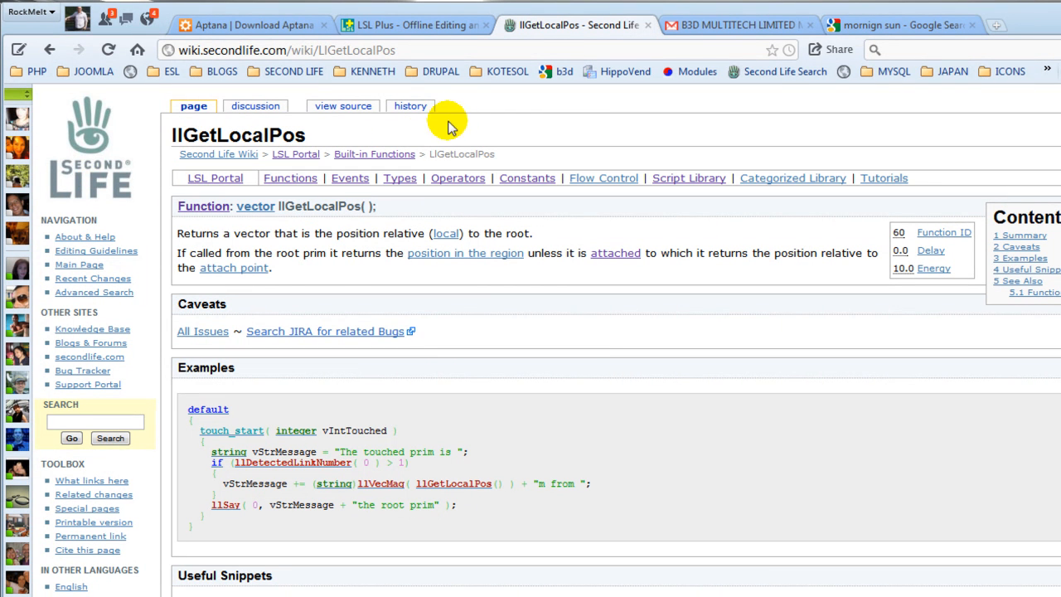
pyautogui.moveTo(667, 323)
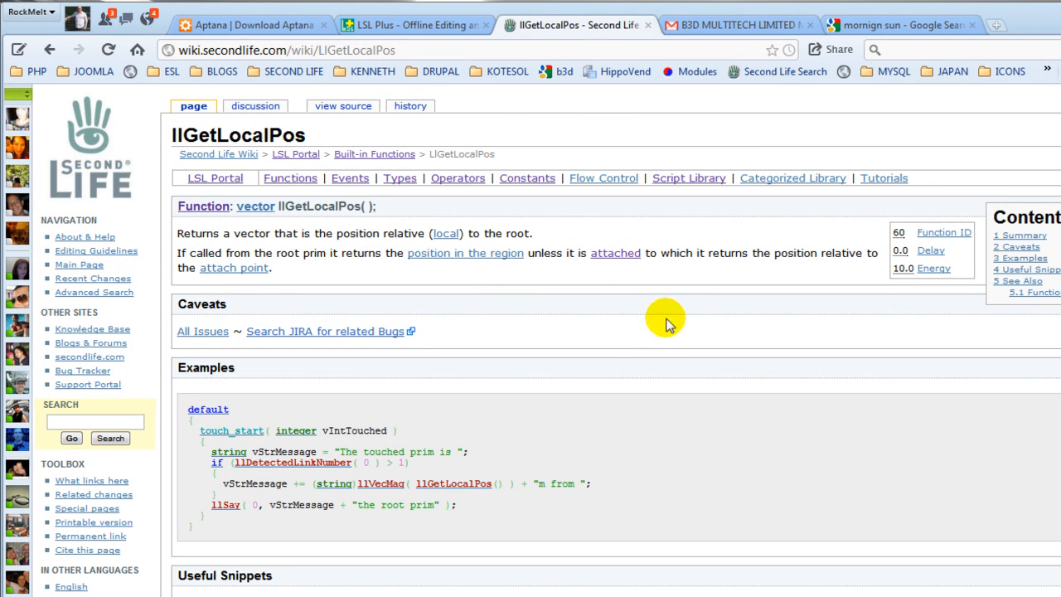